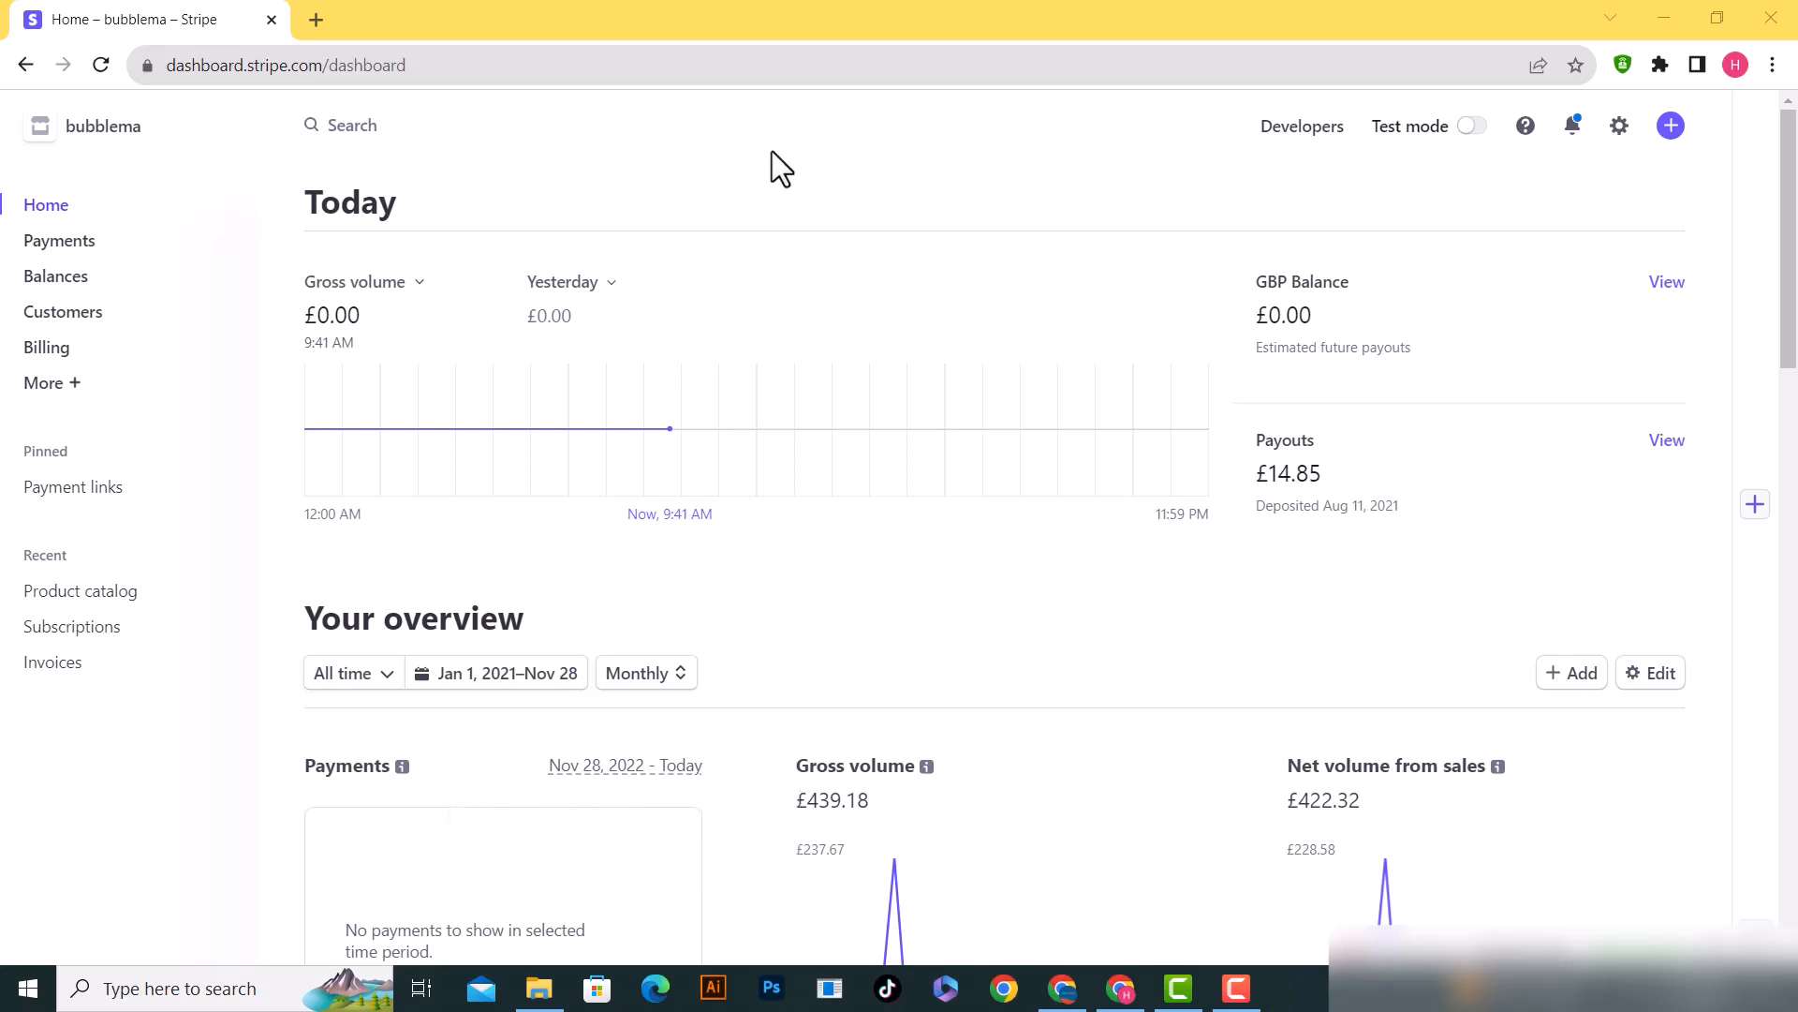
mouse_move(914, 143)
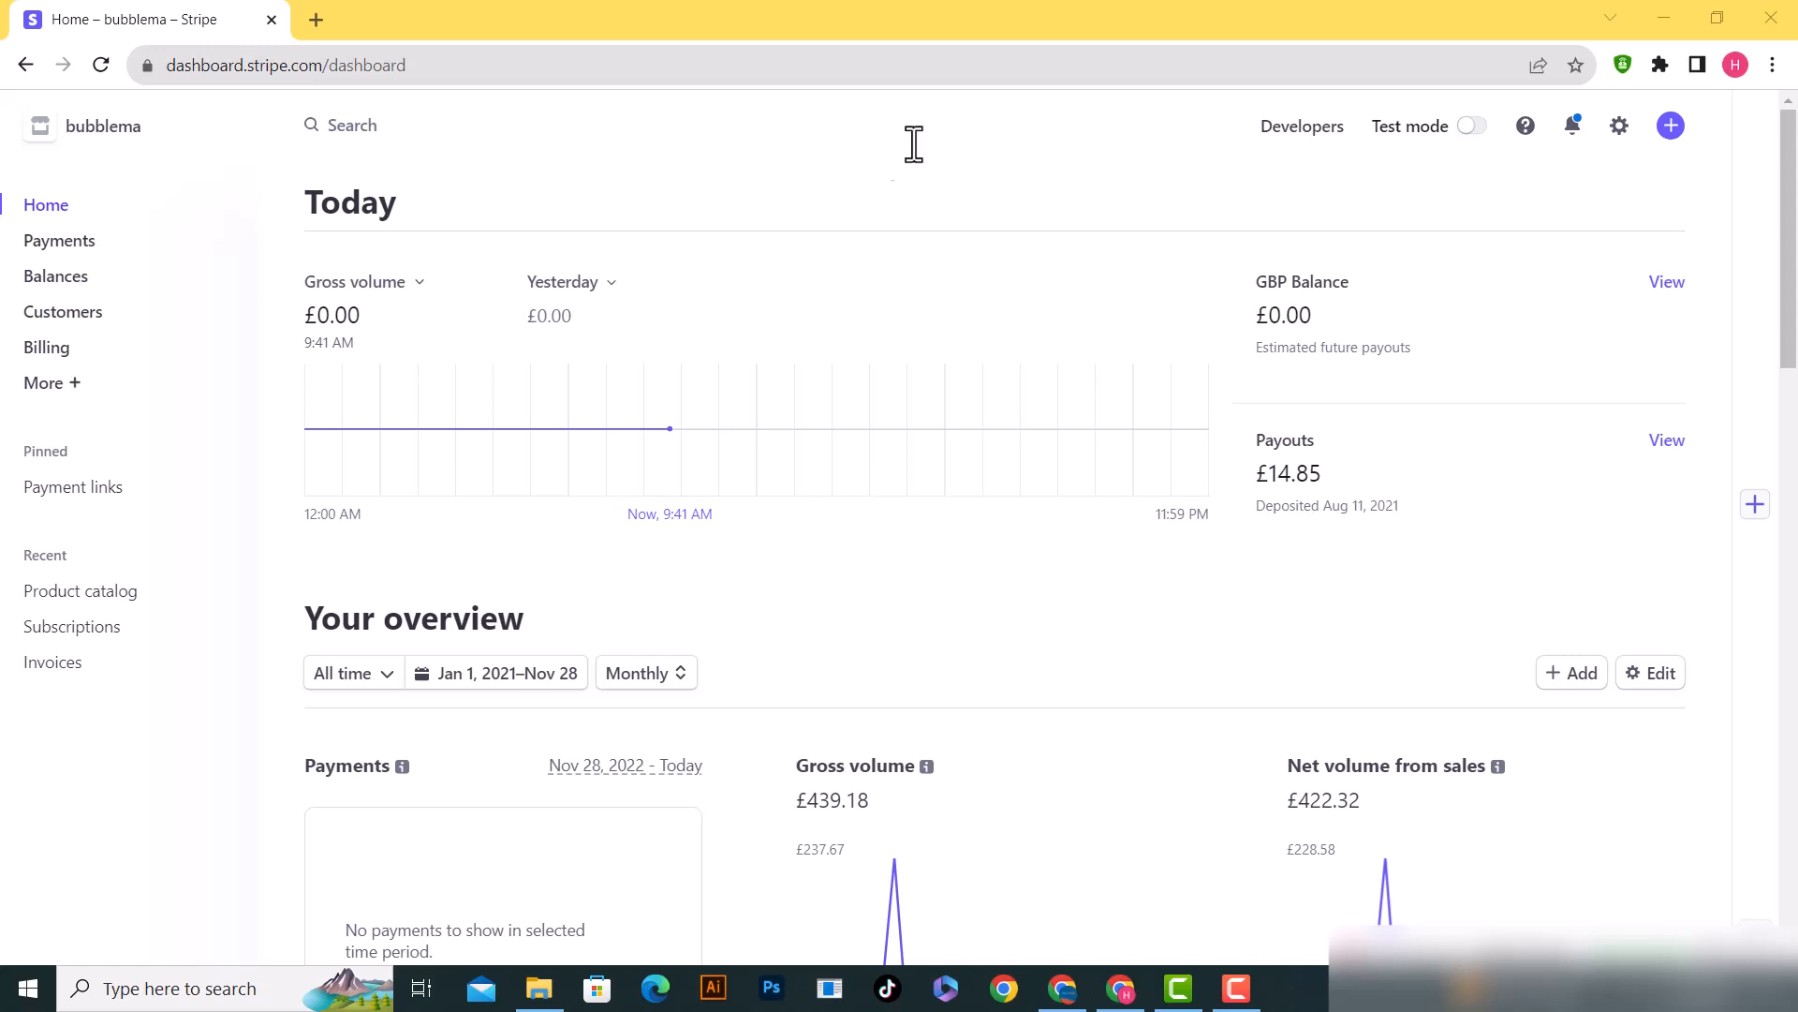
mouse_move(1640, 135)
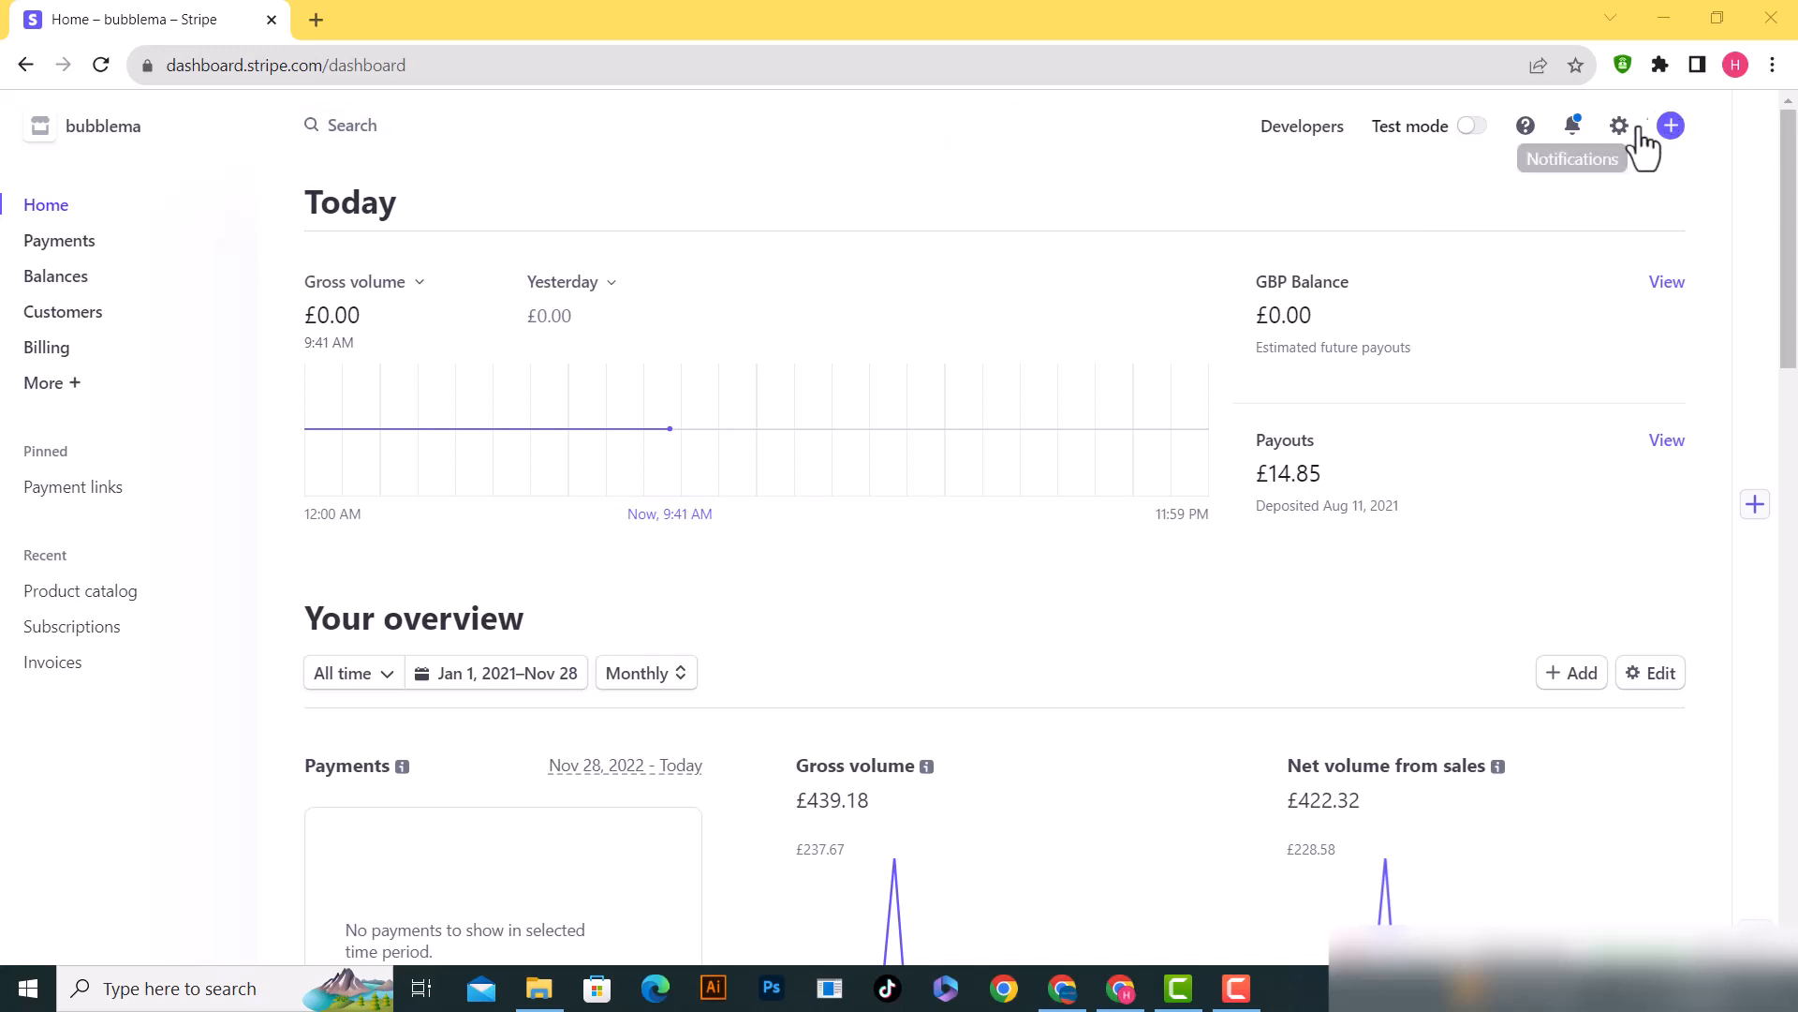
mouse_move(1618, 127)
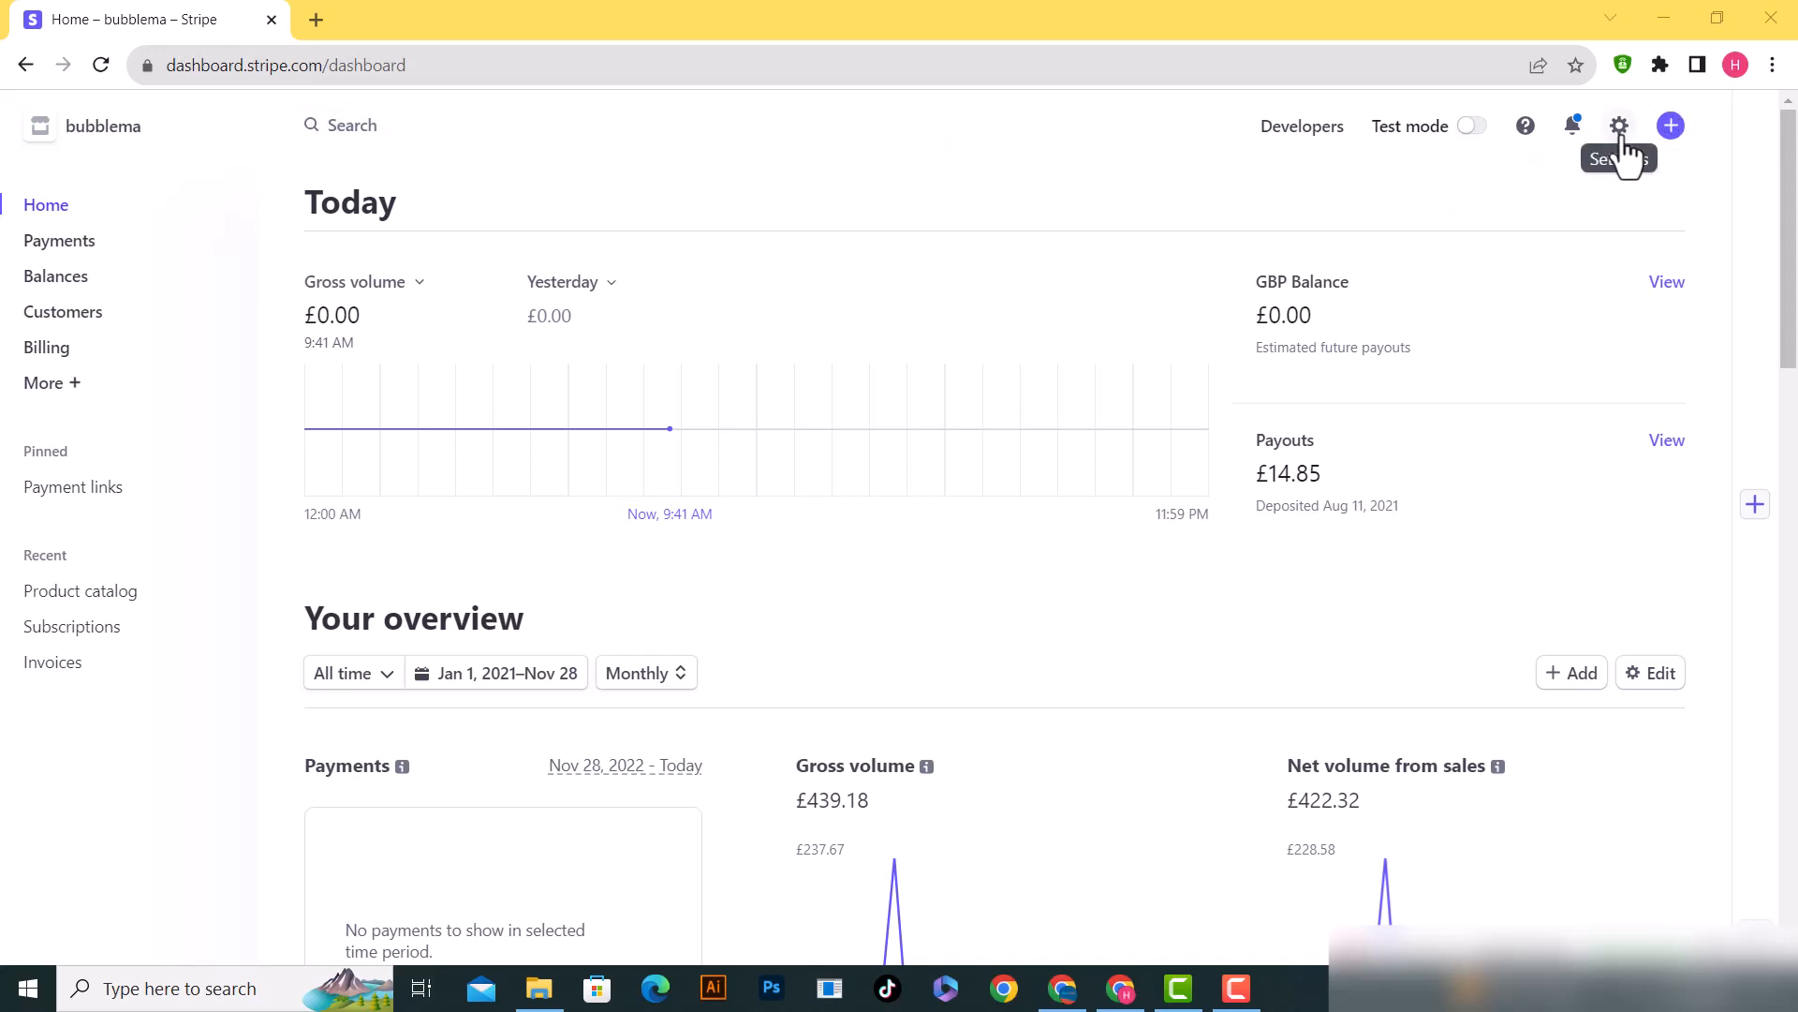
Open Settings from the gear menu and scroll down to the Business settings section
click(1619, 127)
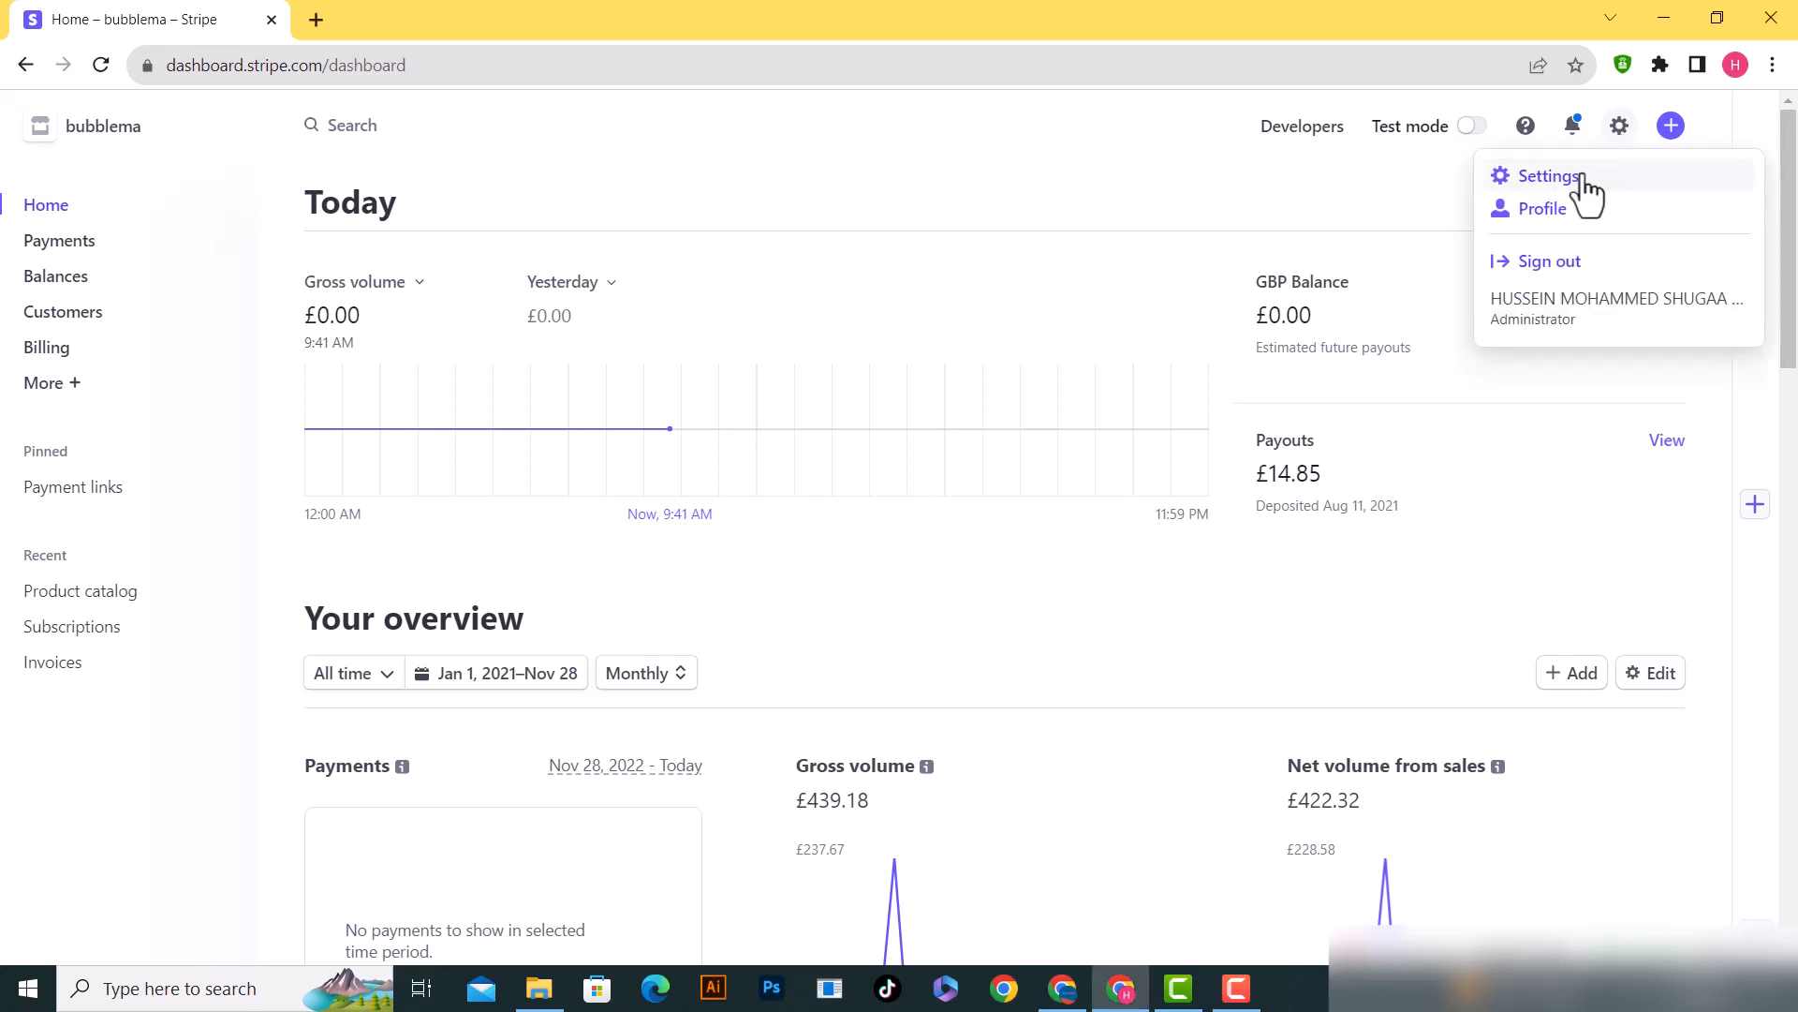
click(1547, 175)
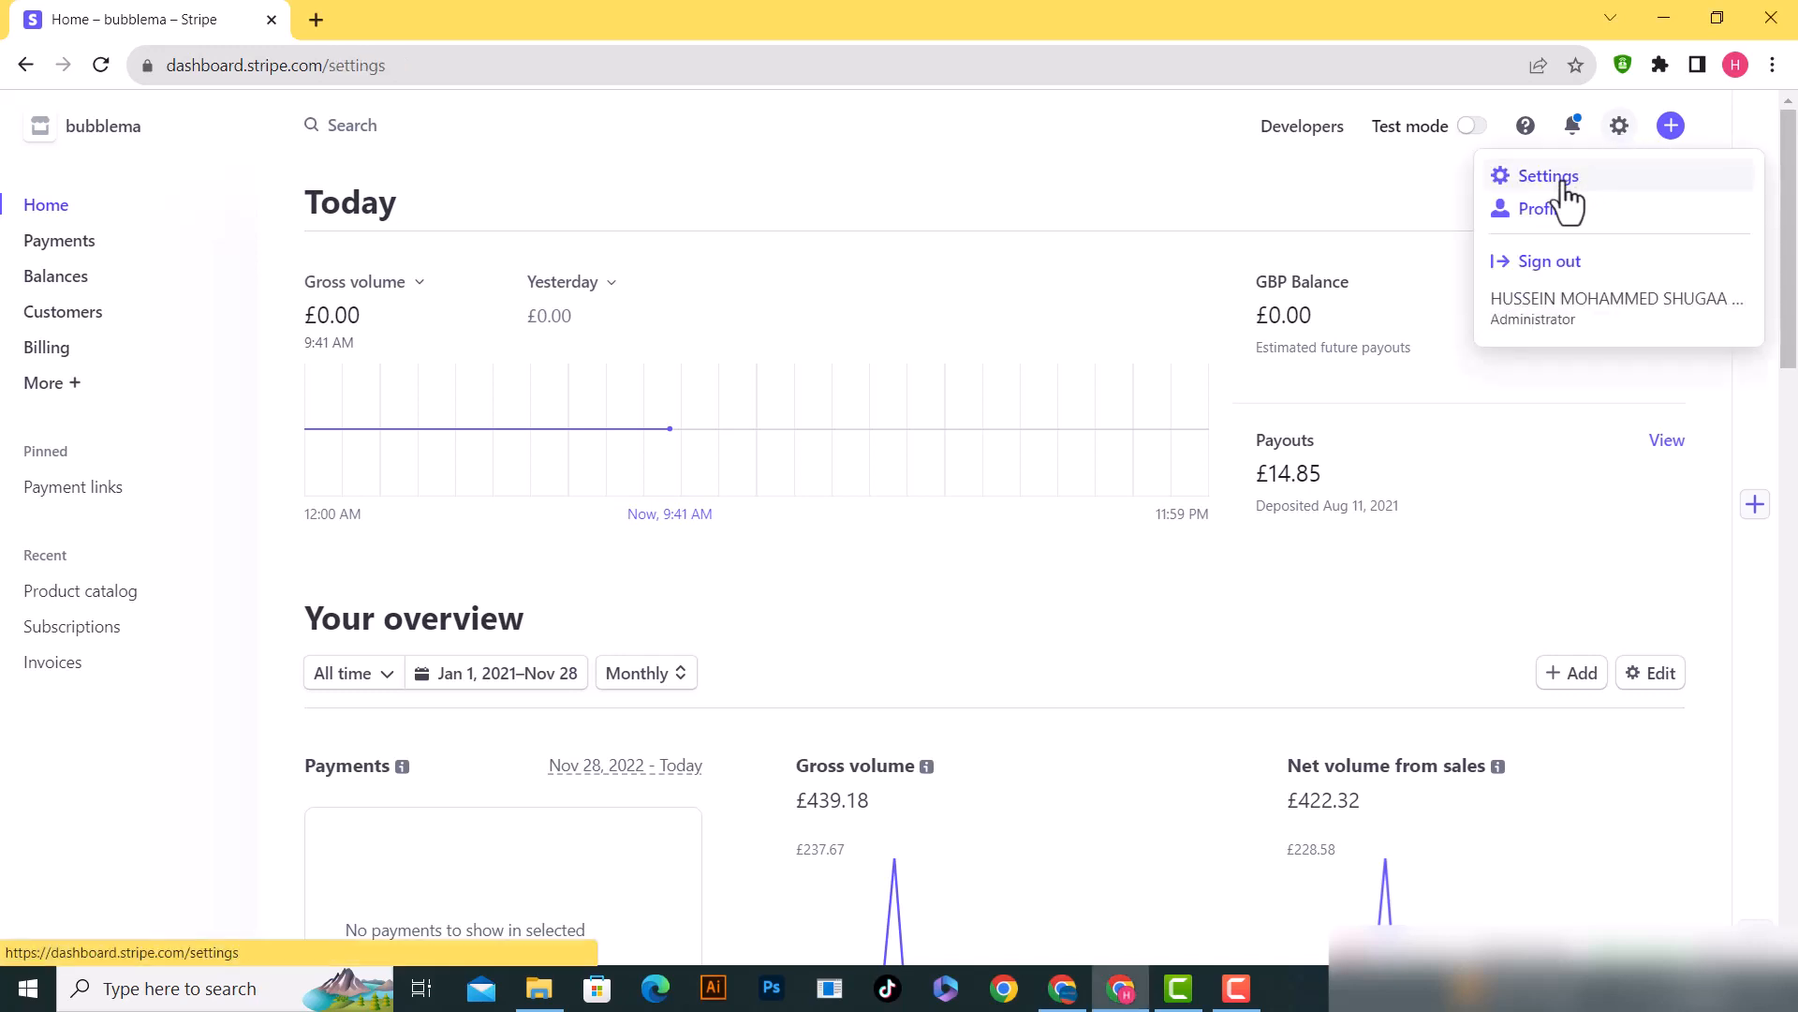
click(1549, 175)
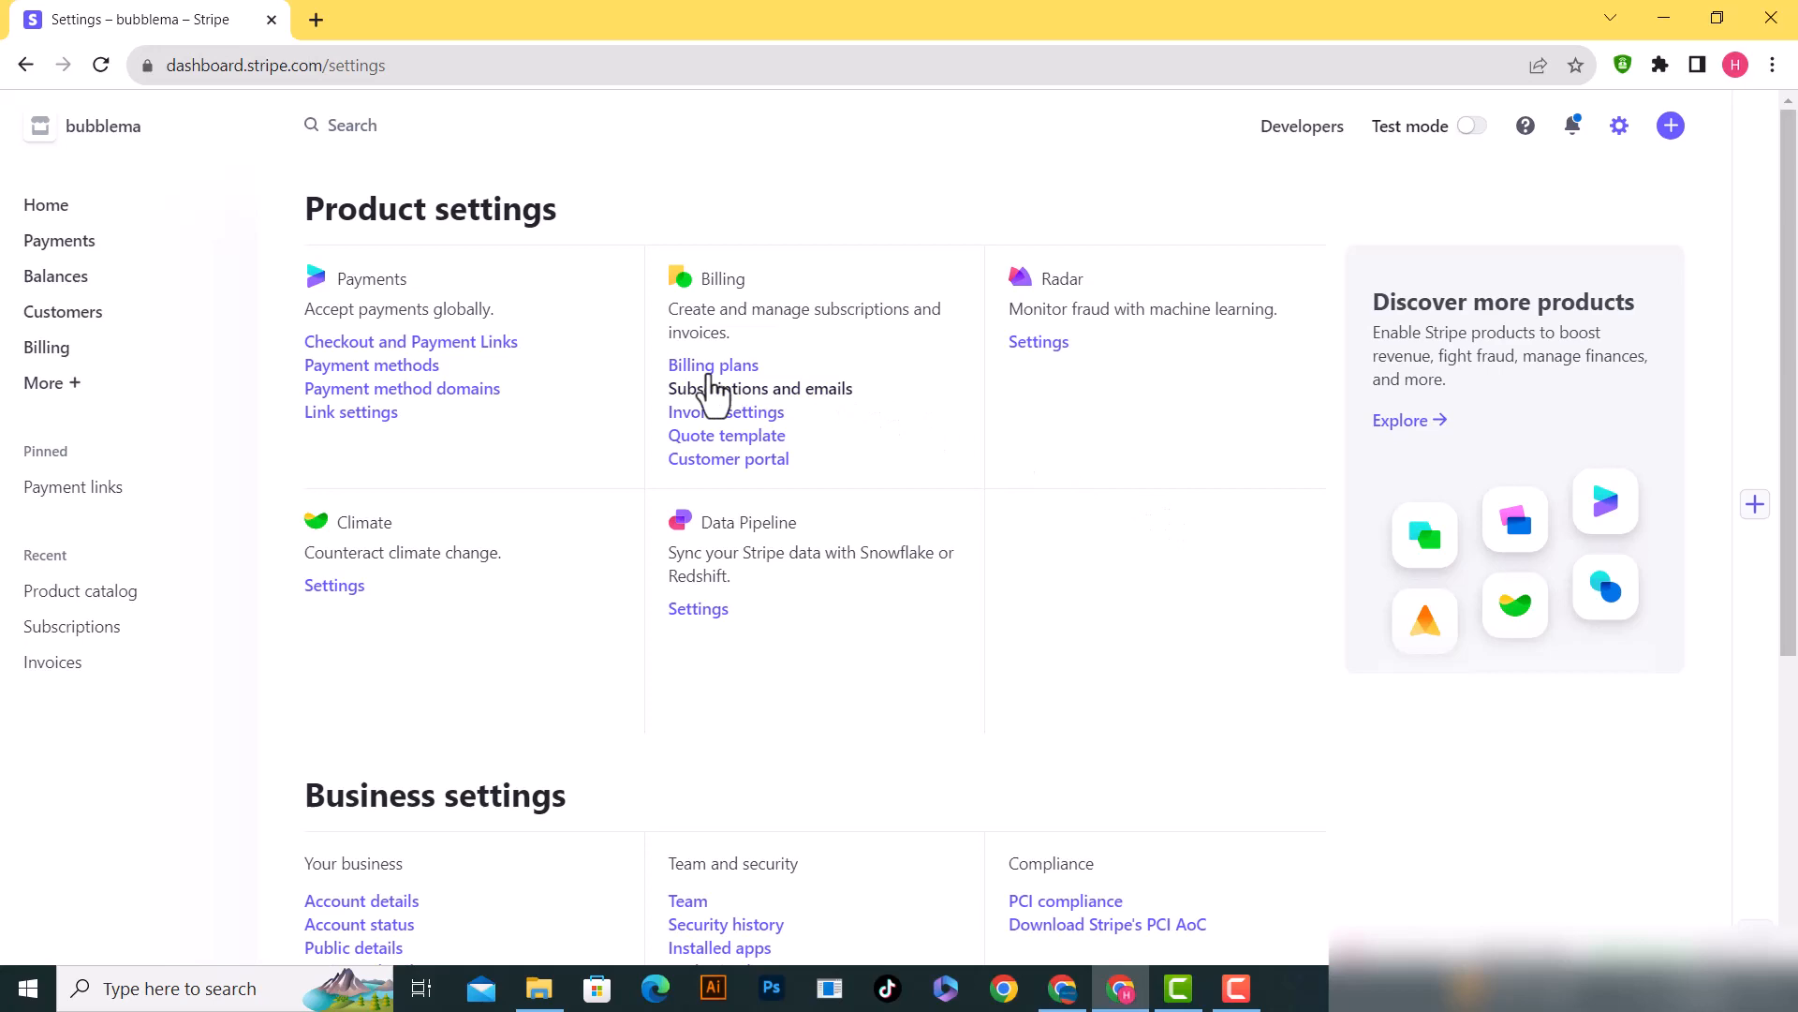
scroll(down, 3)
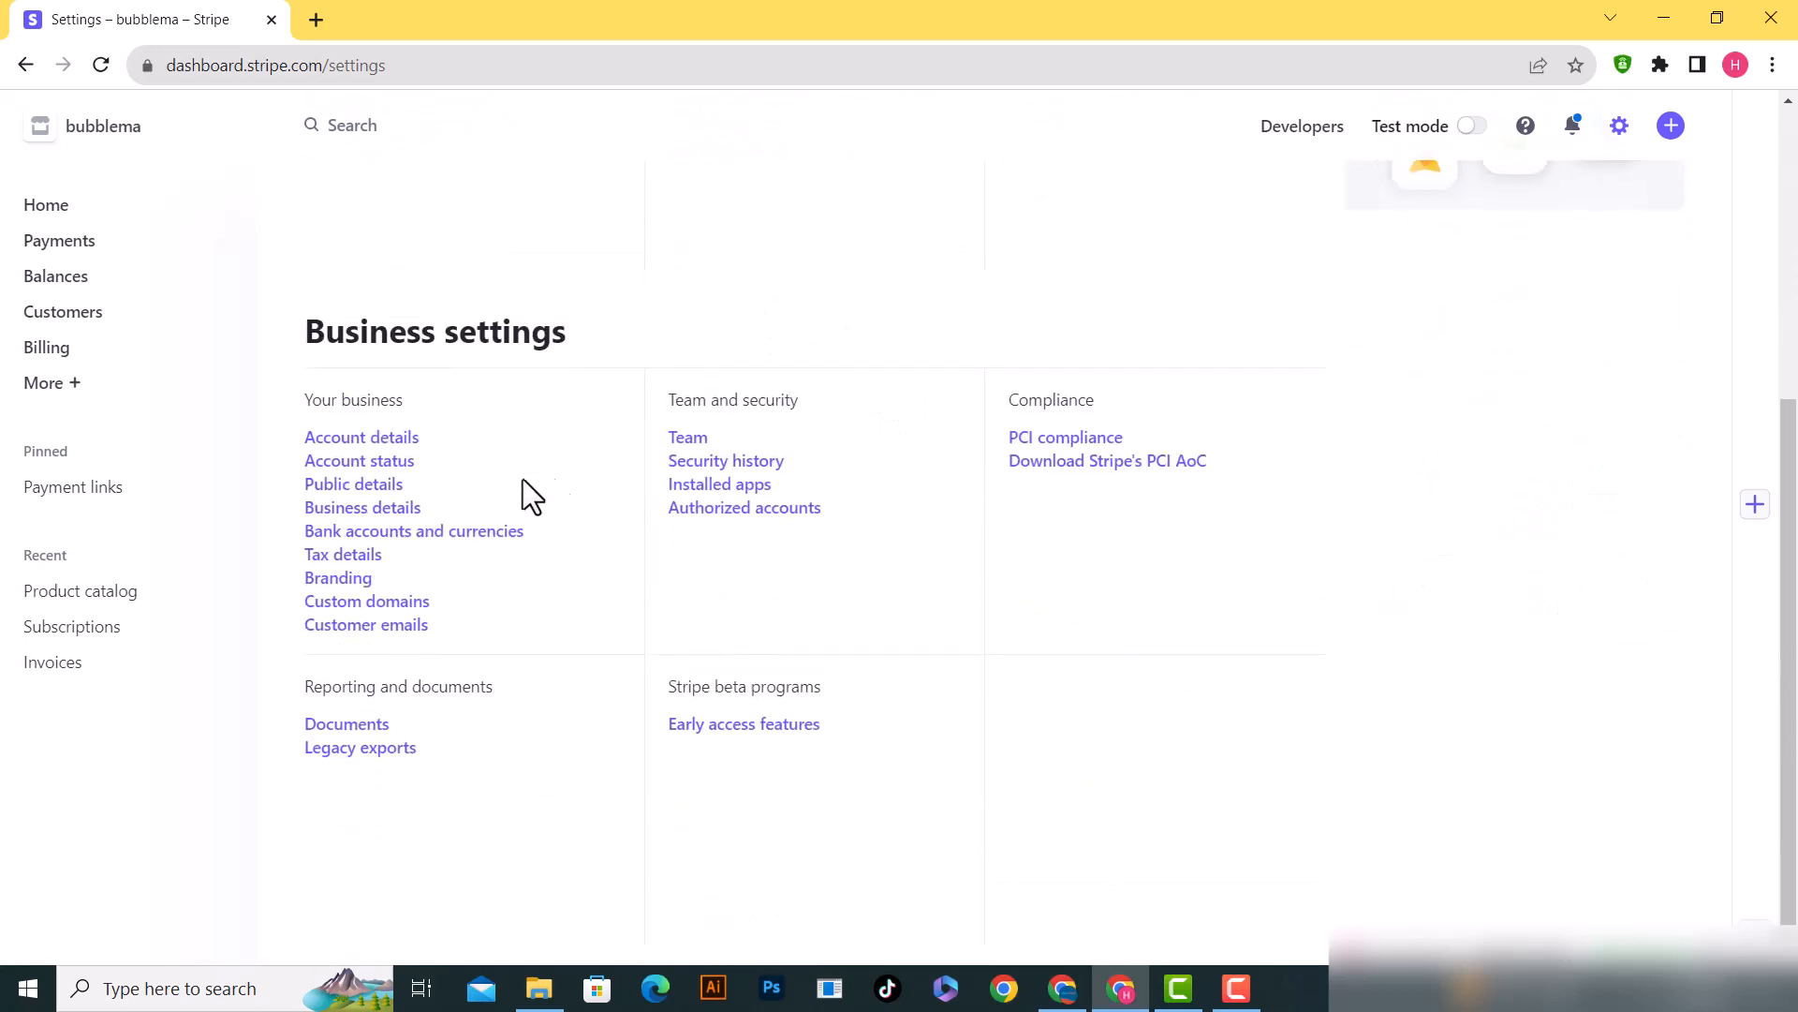
mouse_move(413, 530)
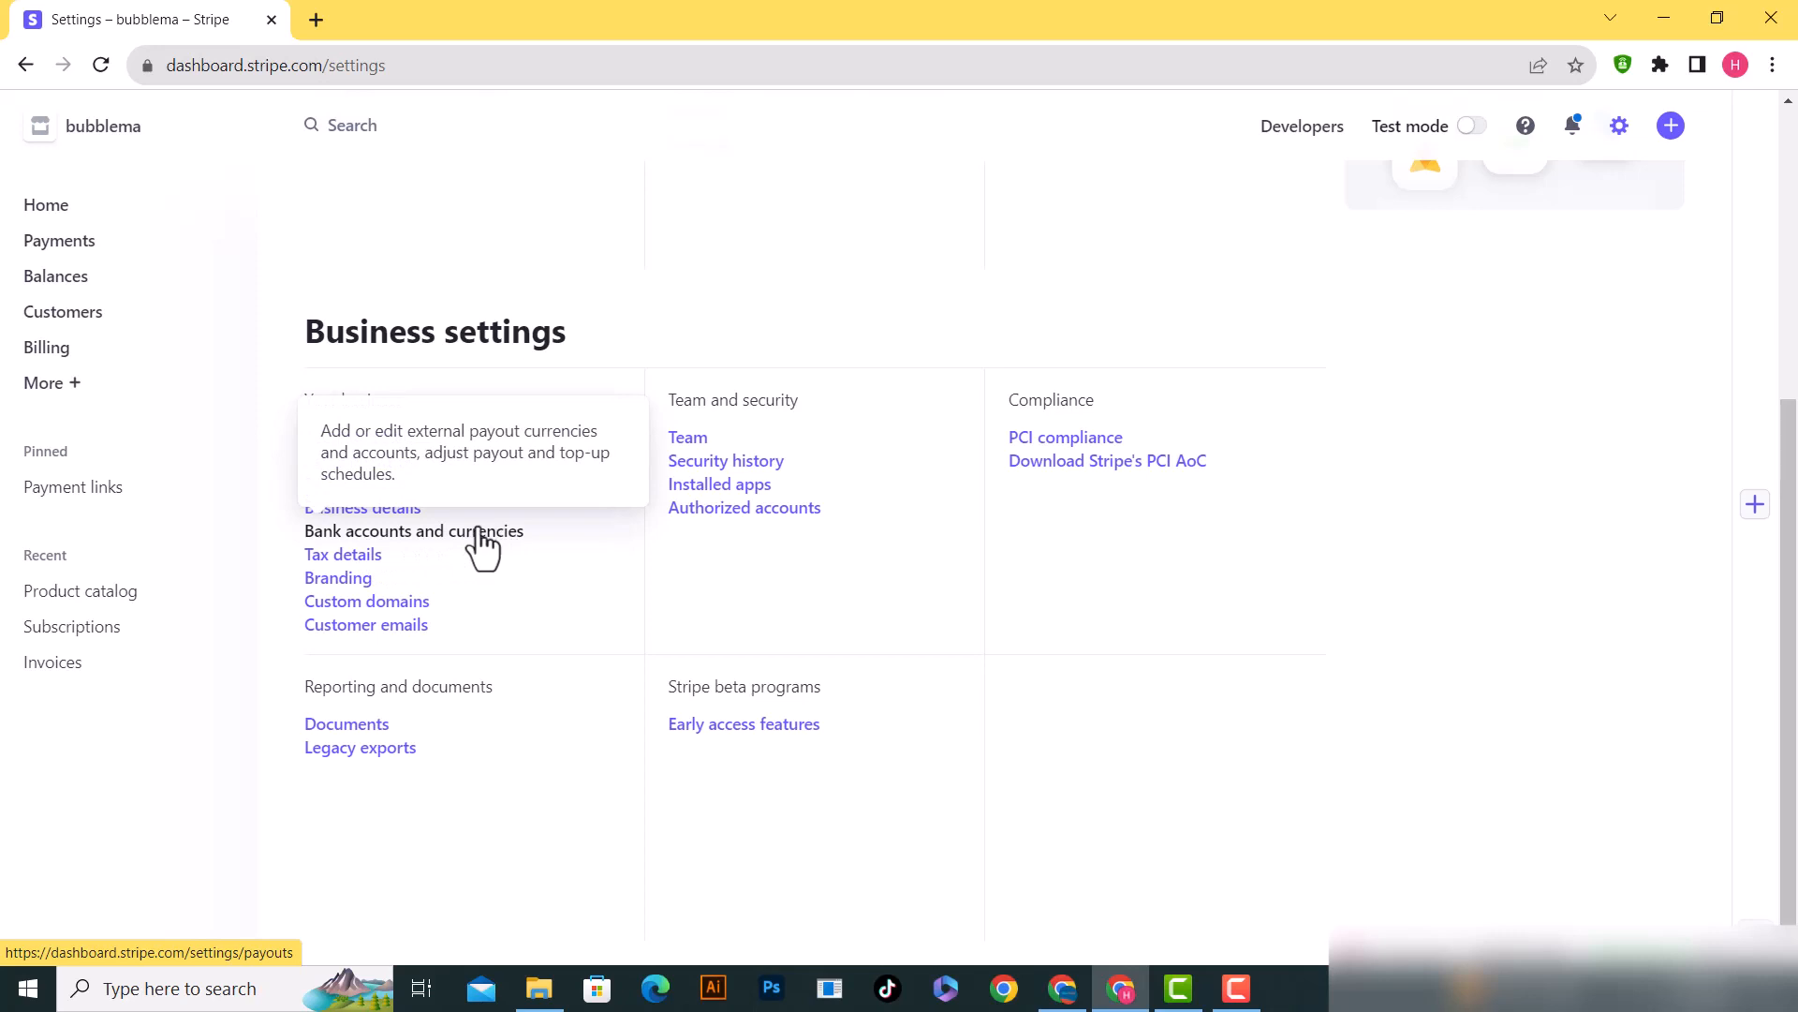
Go to Bank accounts and currencies and show the GBP account's actions menu
click(413, 530)
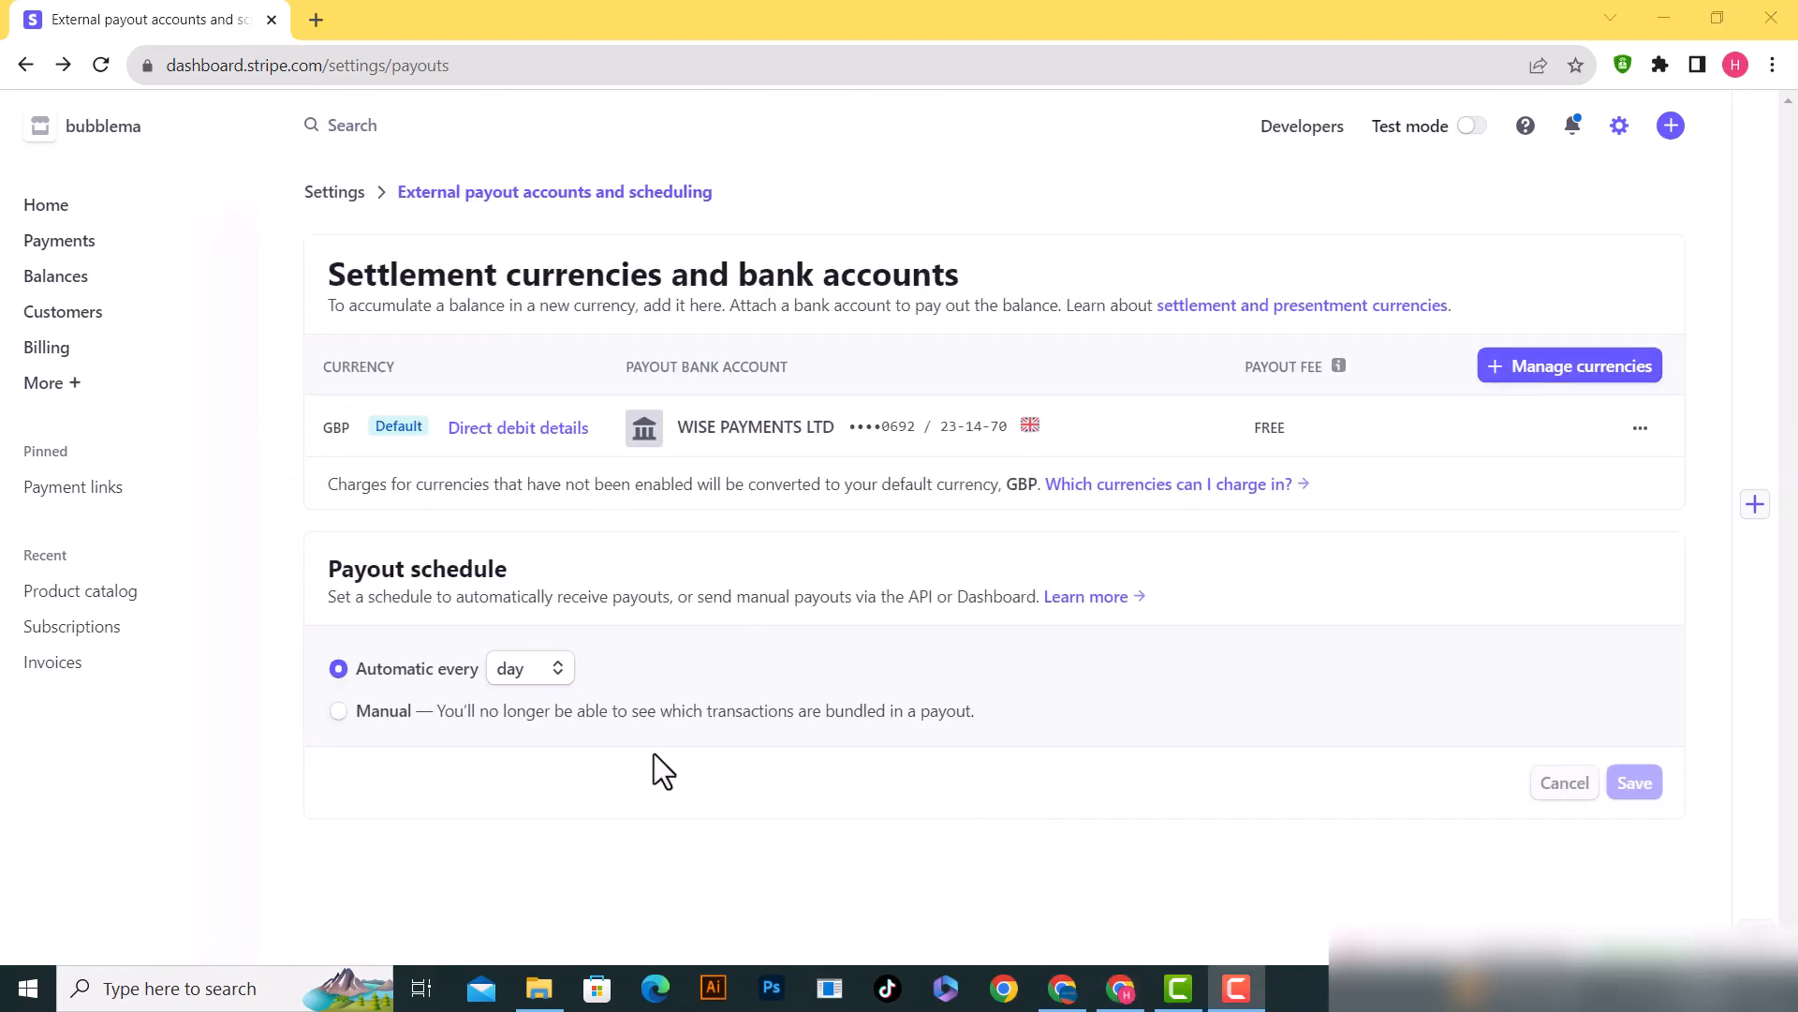
mouse_move(1517, 673)
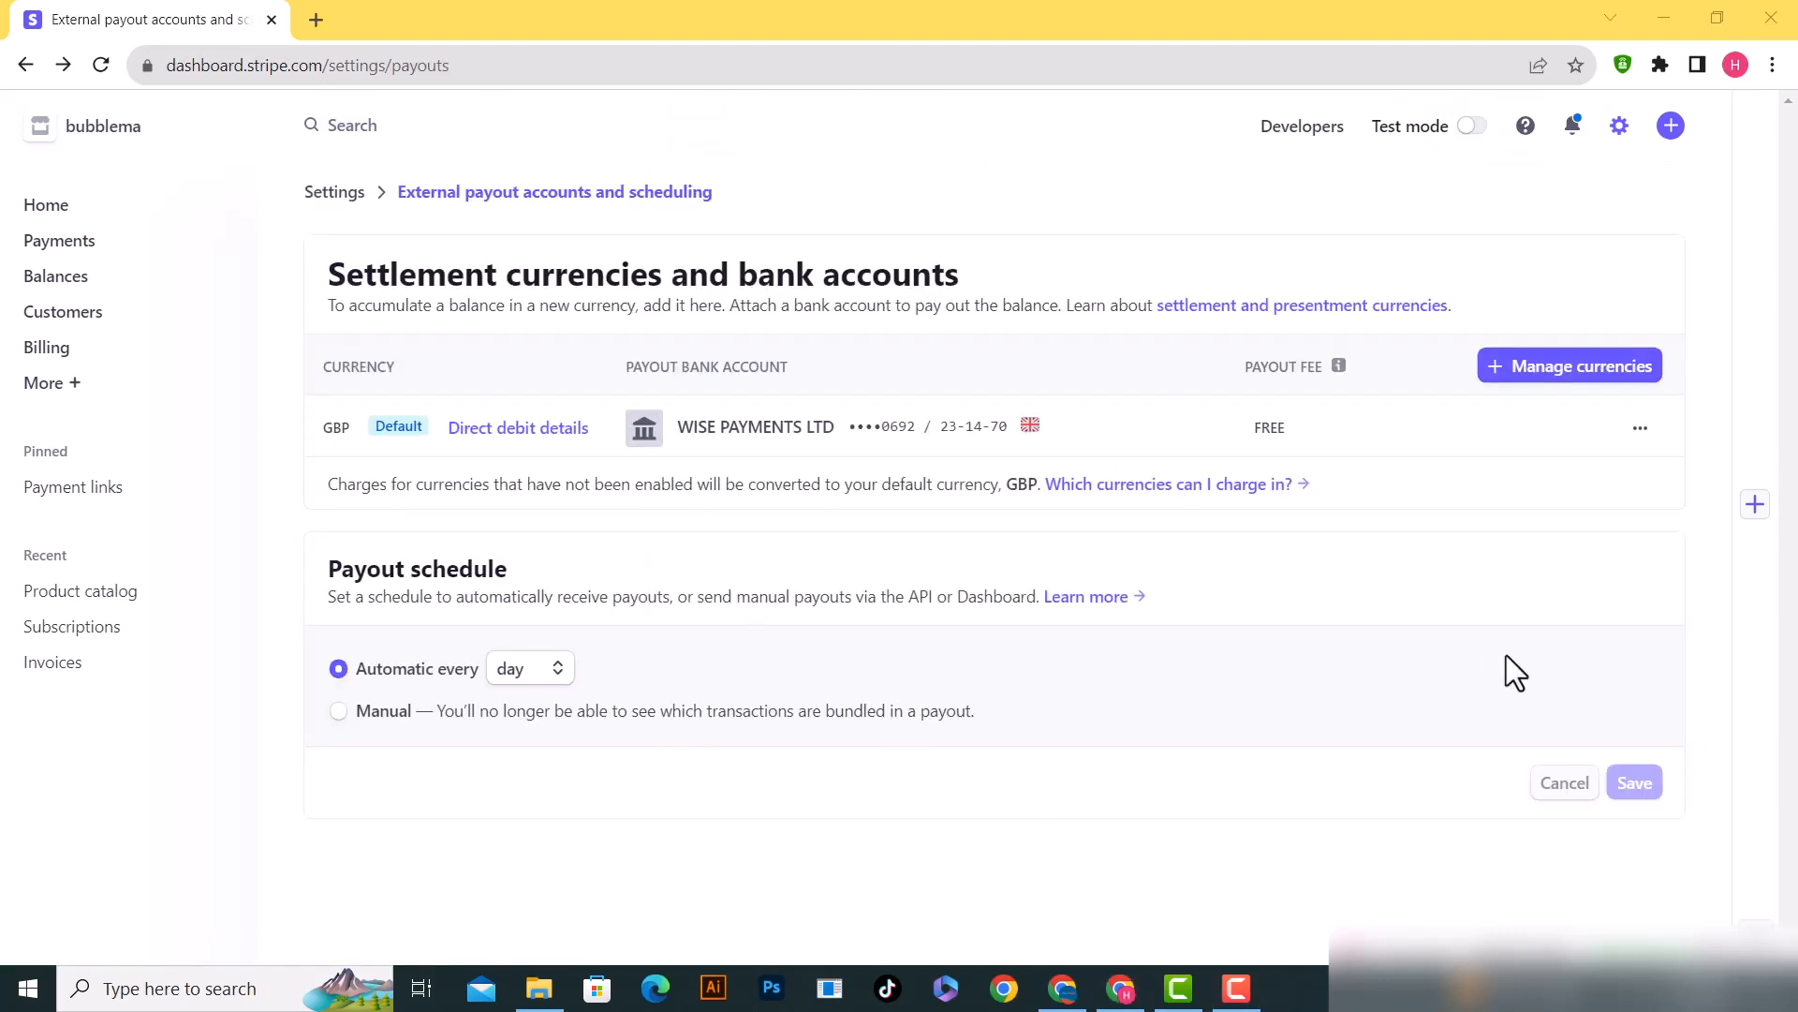
mouse_move(1471, 577)
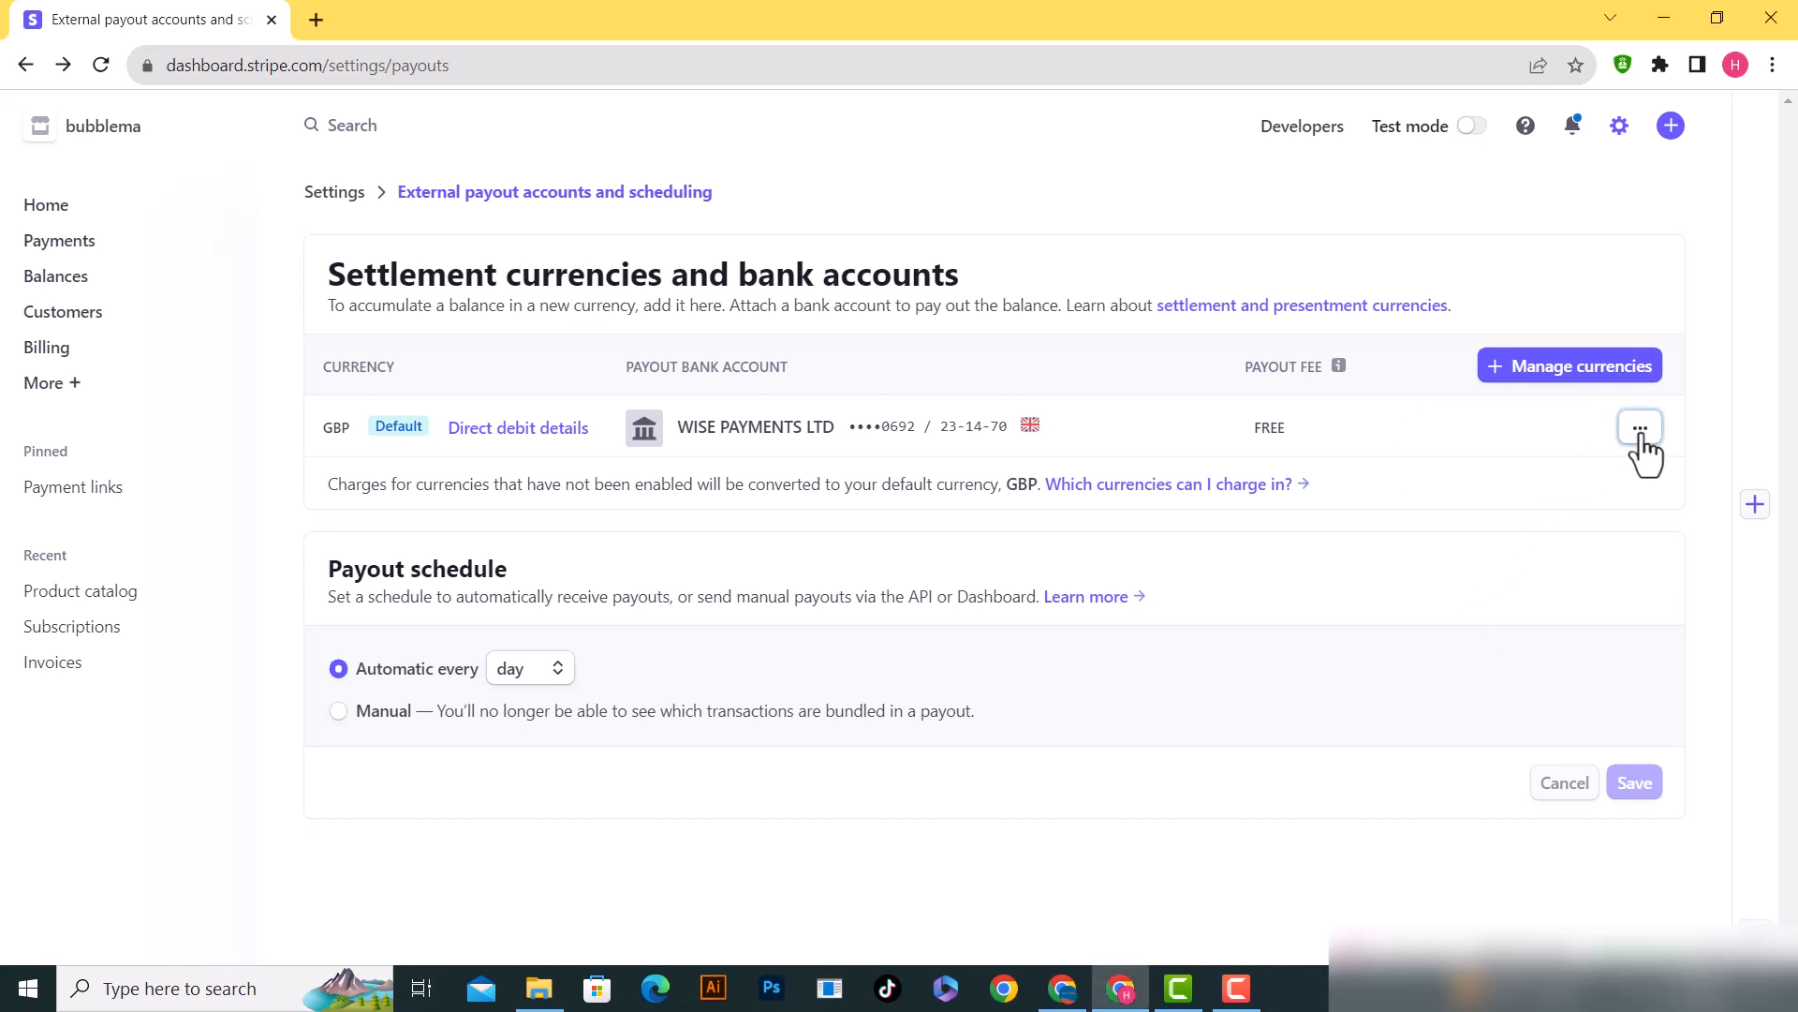
click(1639, 427)
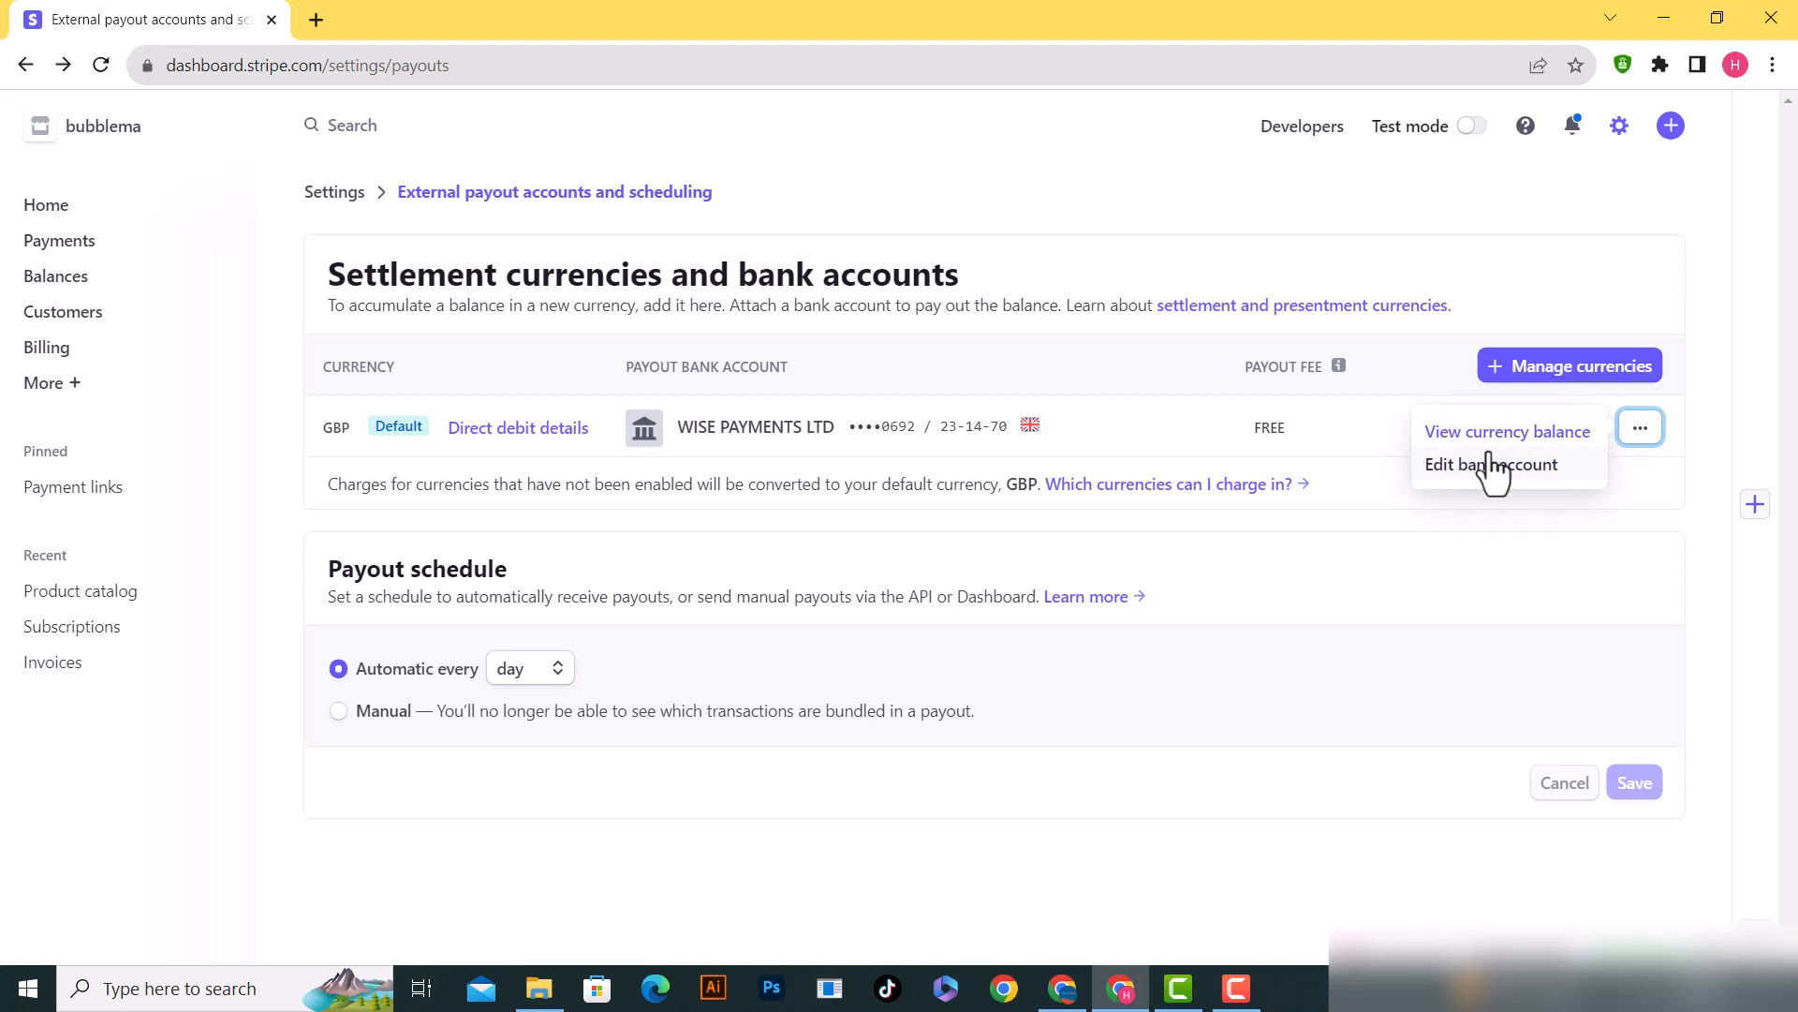
mouse_move(1471, 511)
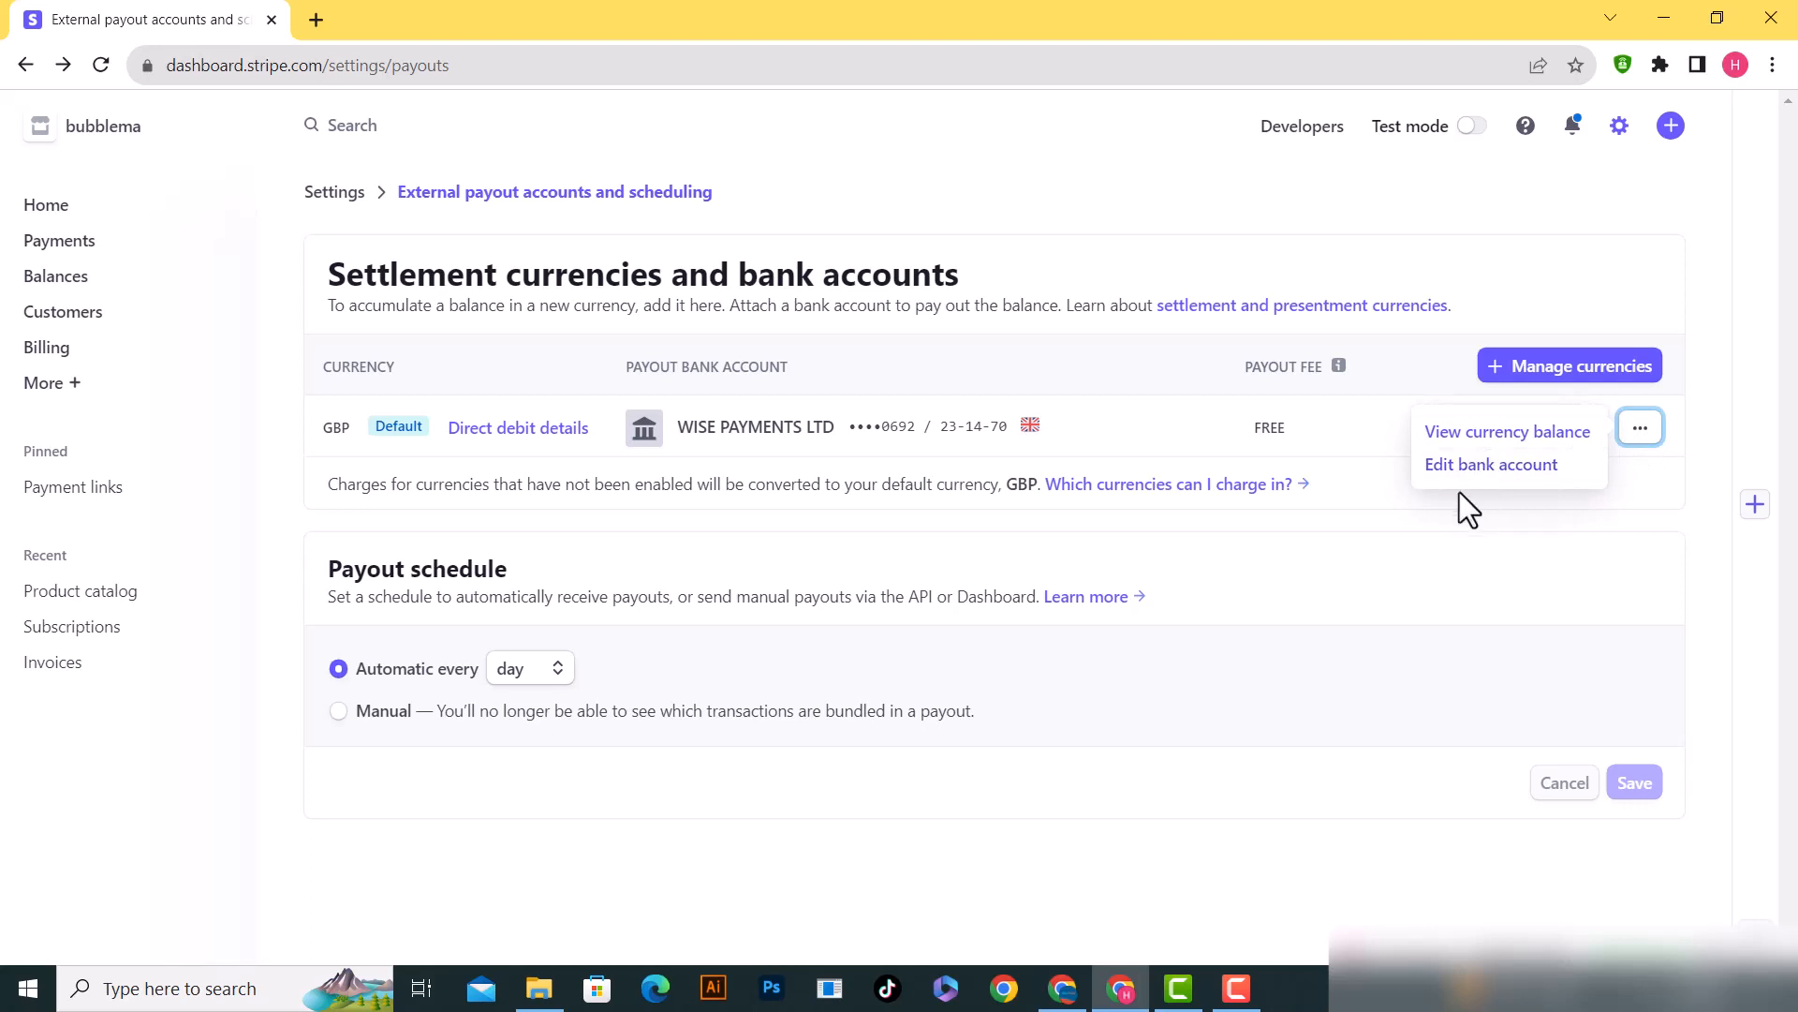
mouse_move(1485, 508)
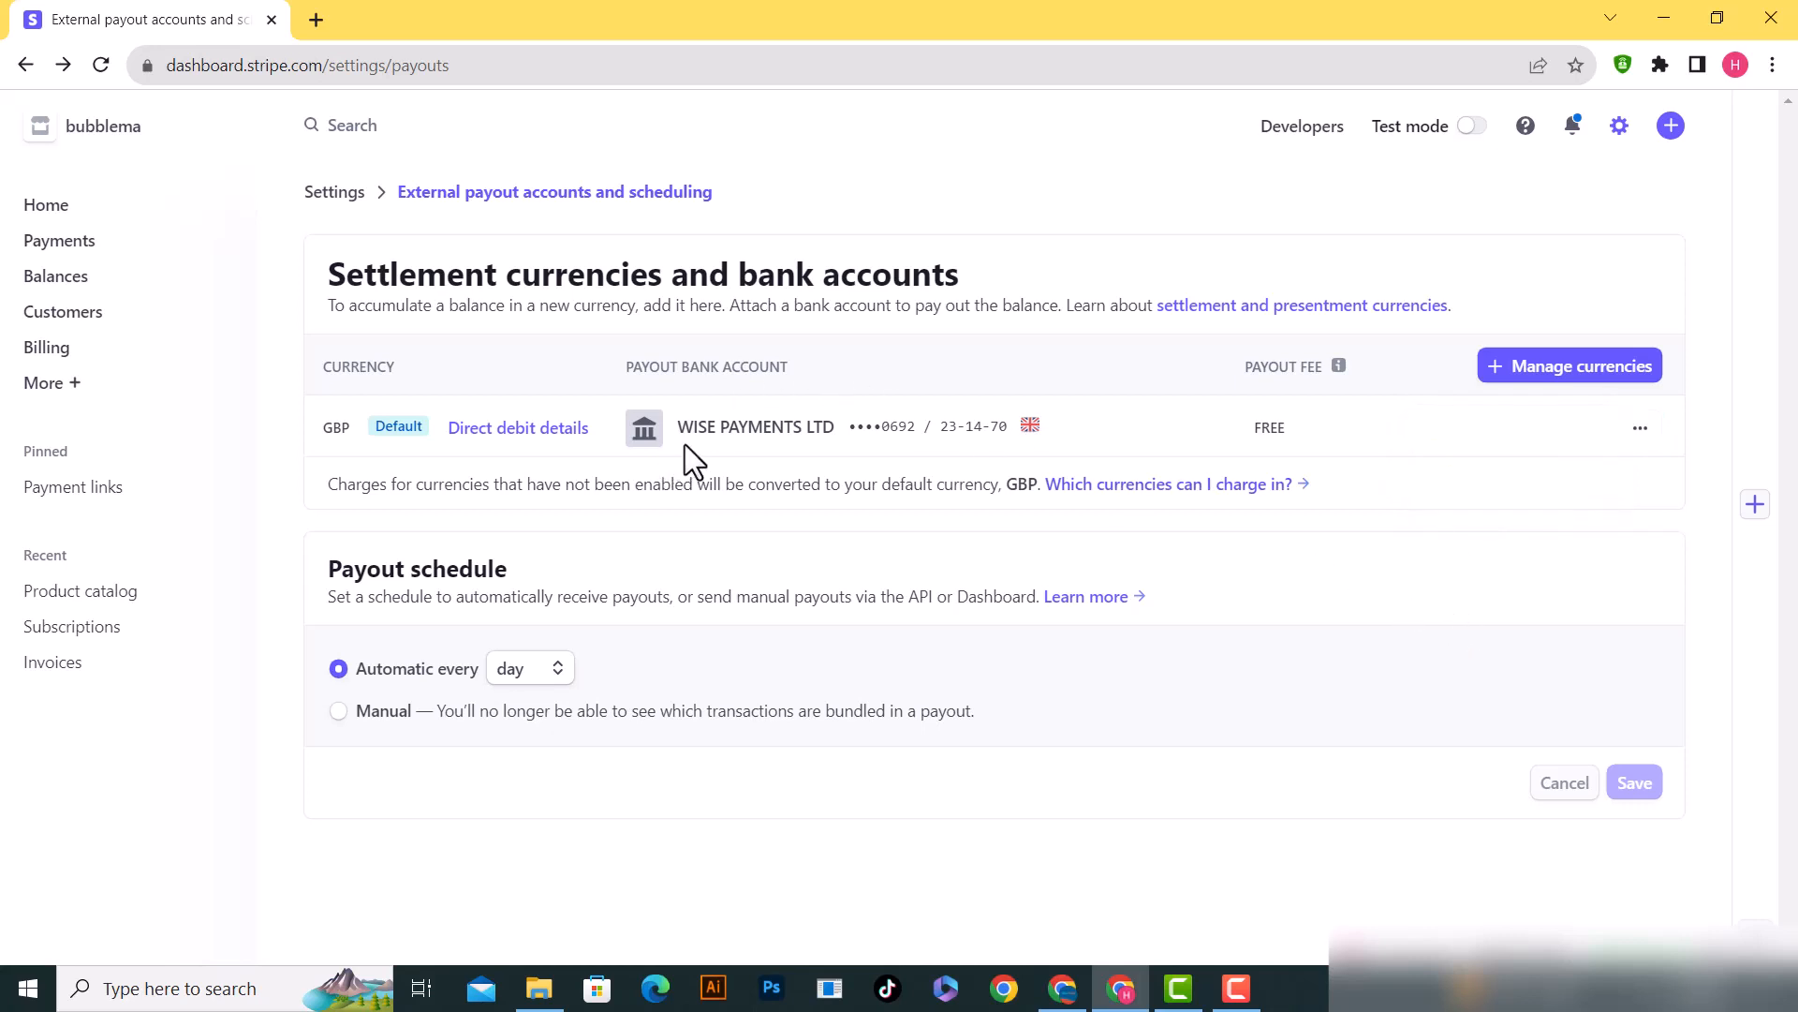
mouse_move(664, 440)
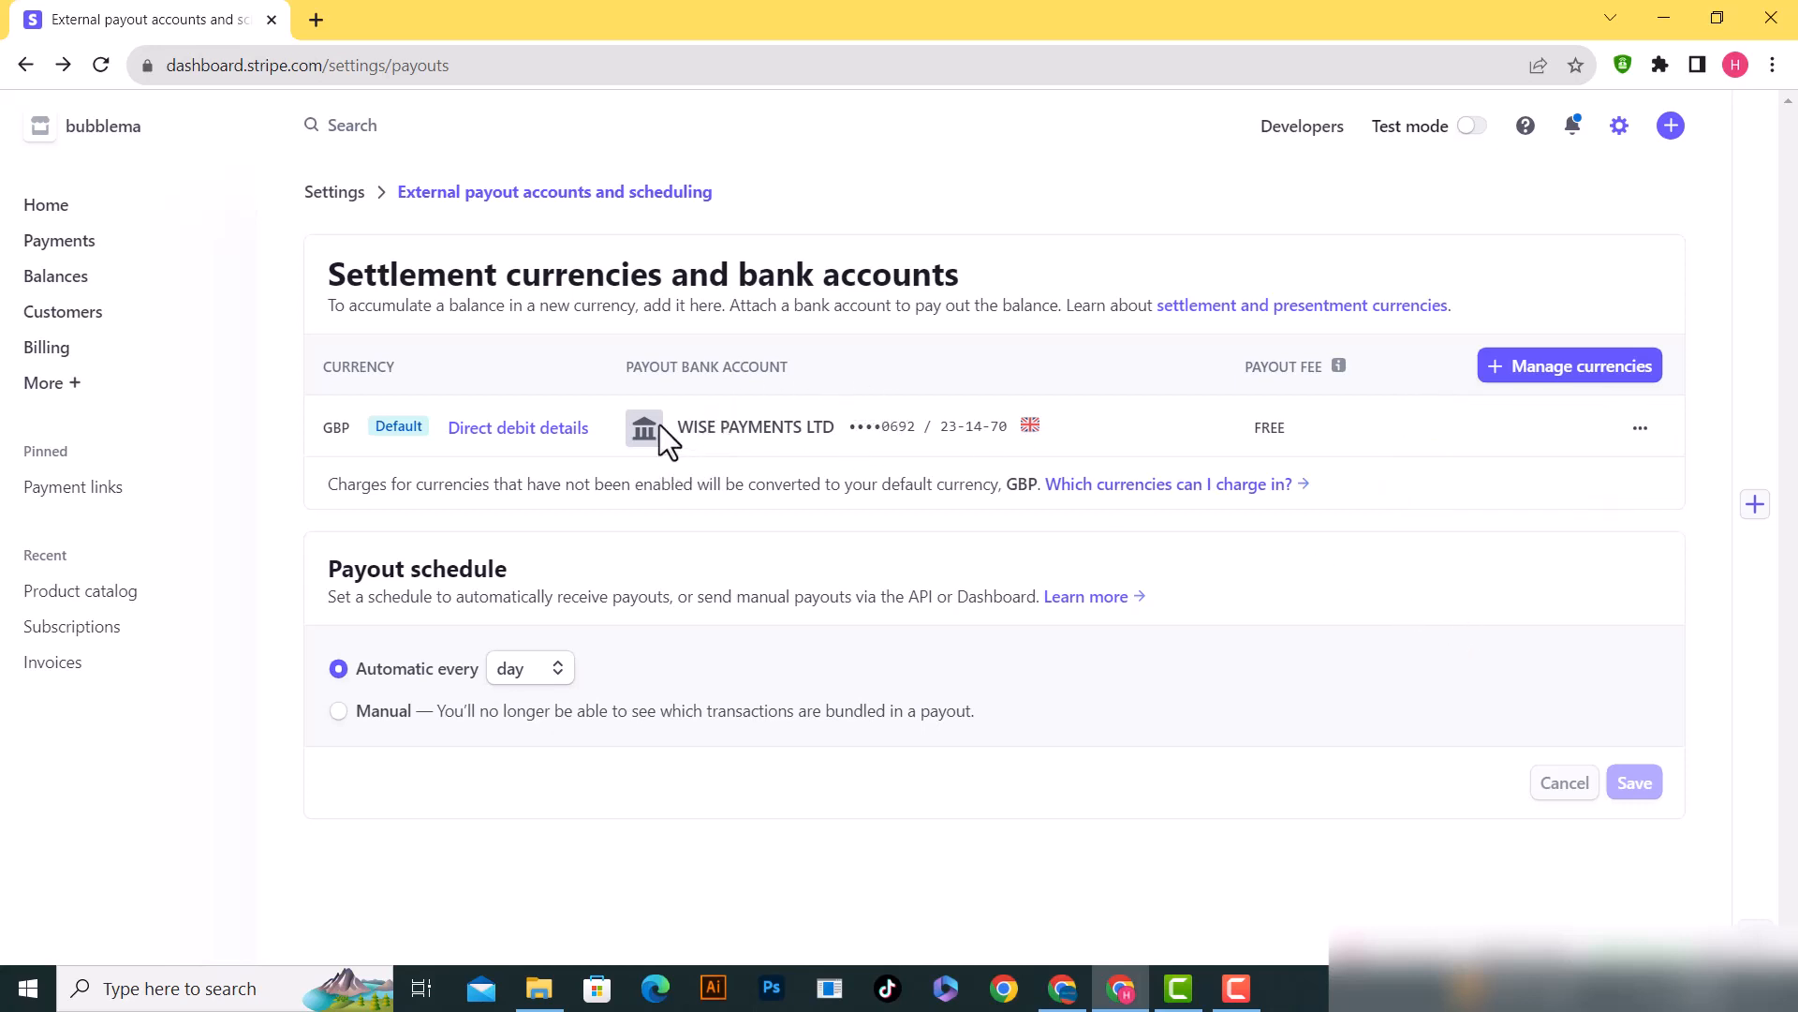
mouse_move(1456, 577)
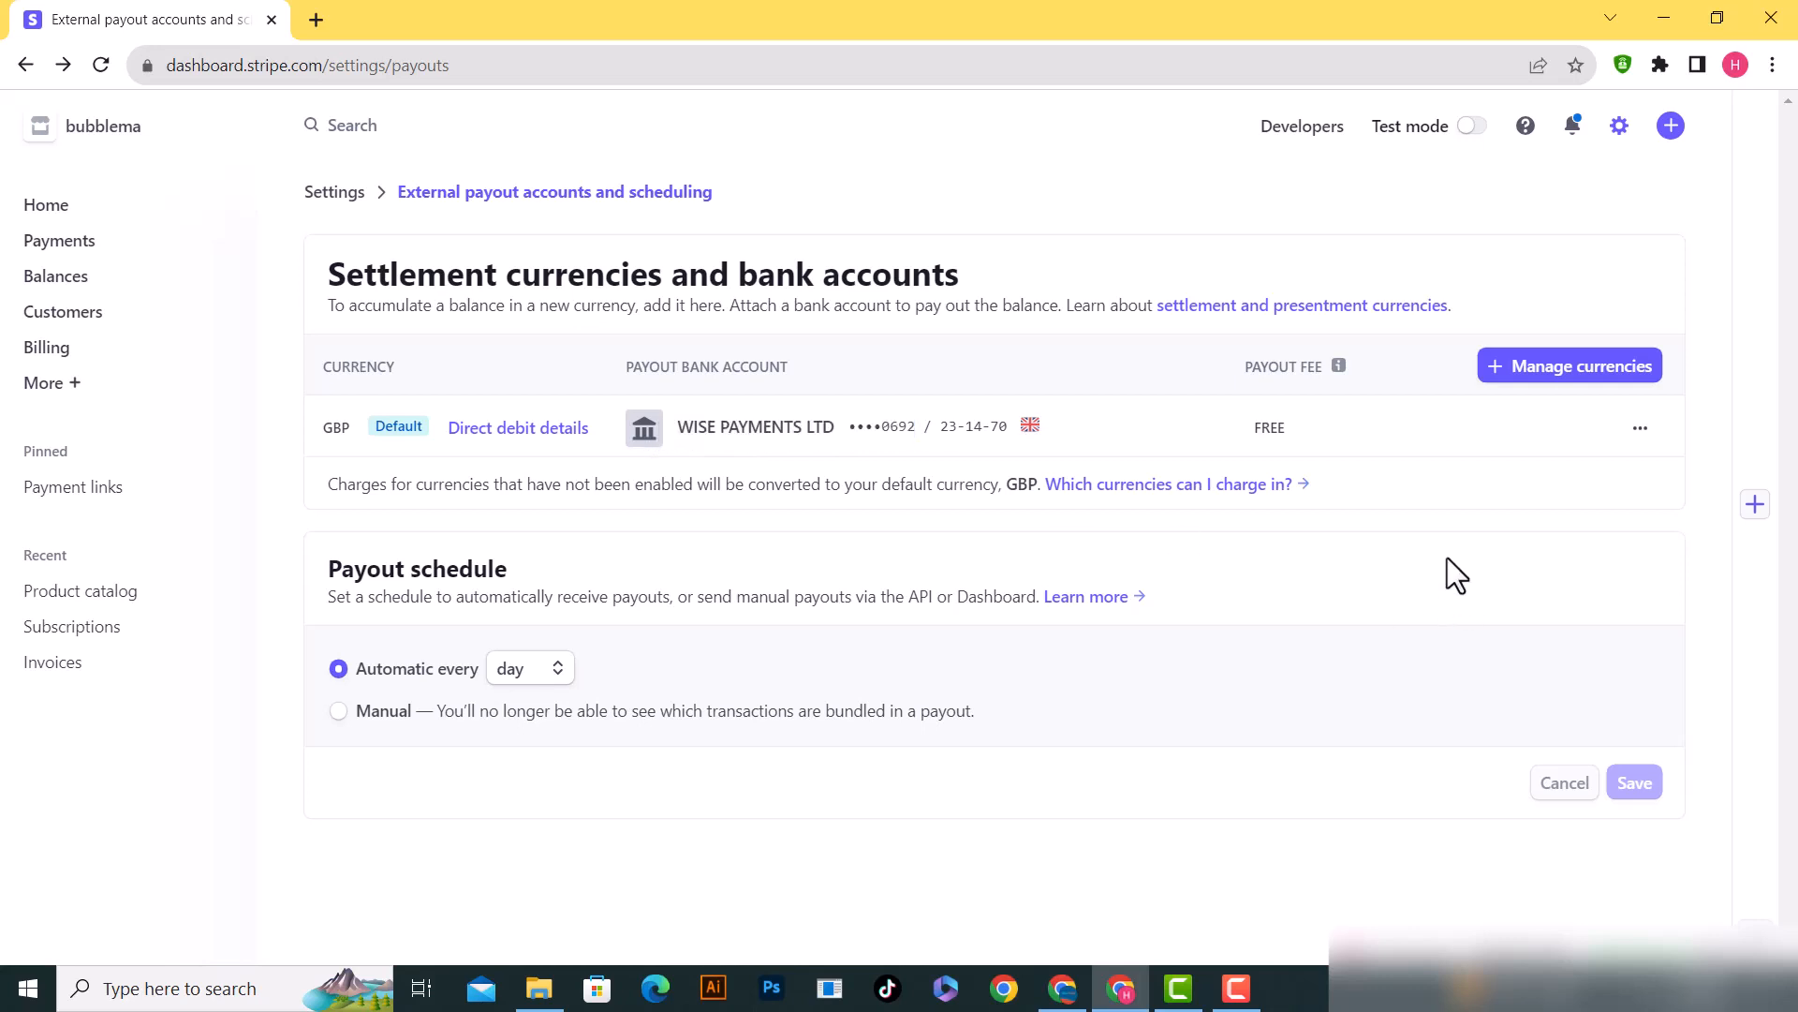
mouse_move(1567, 419)
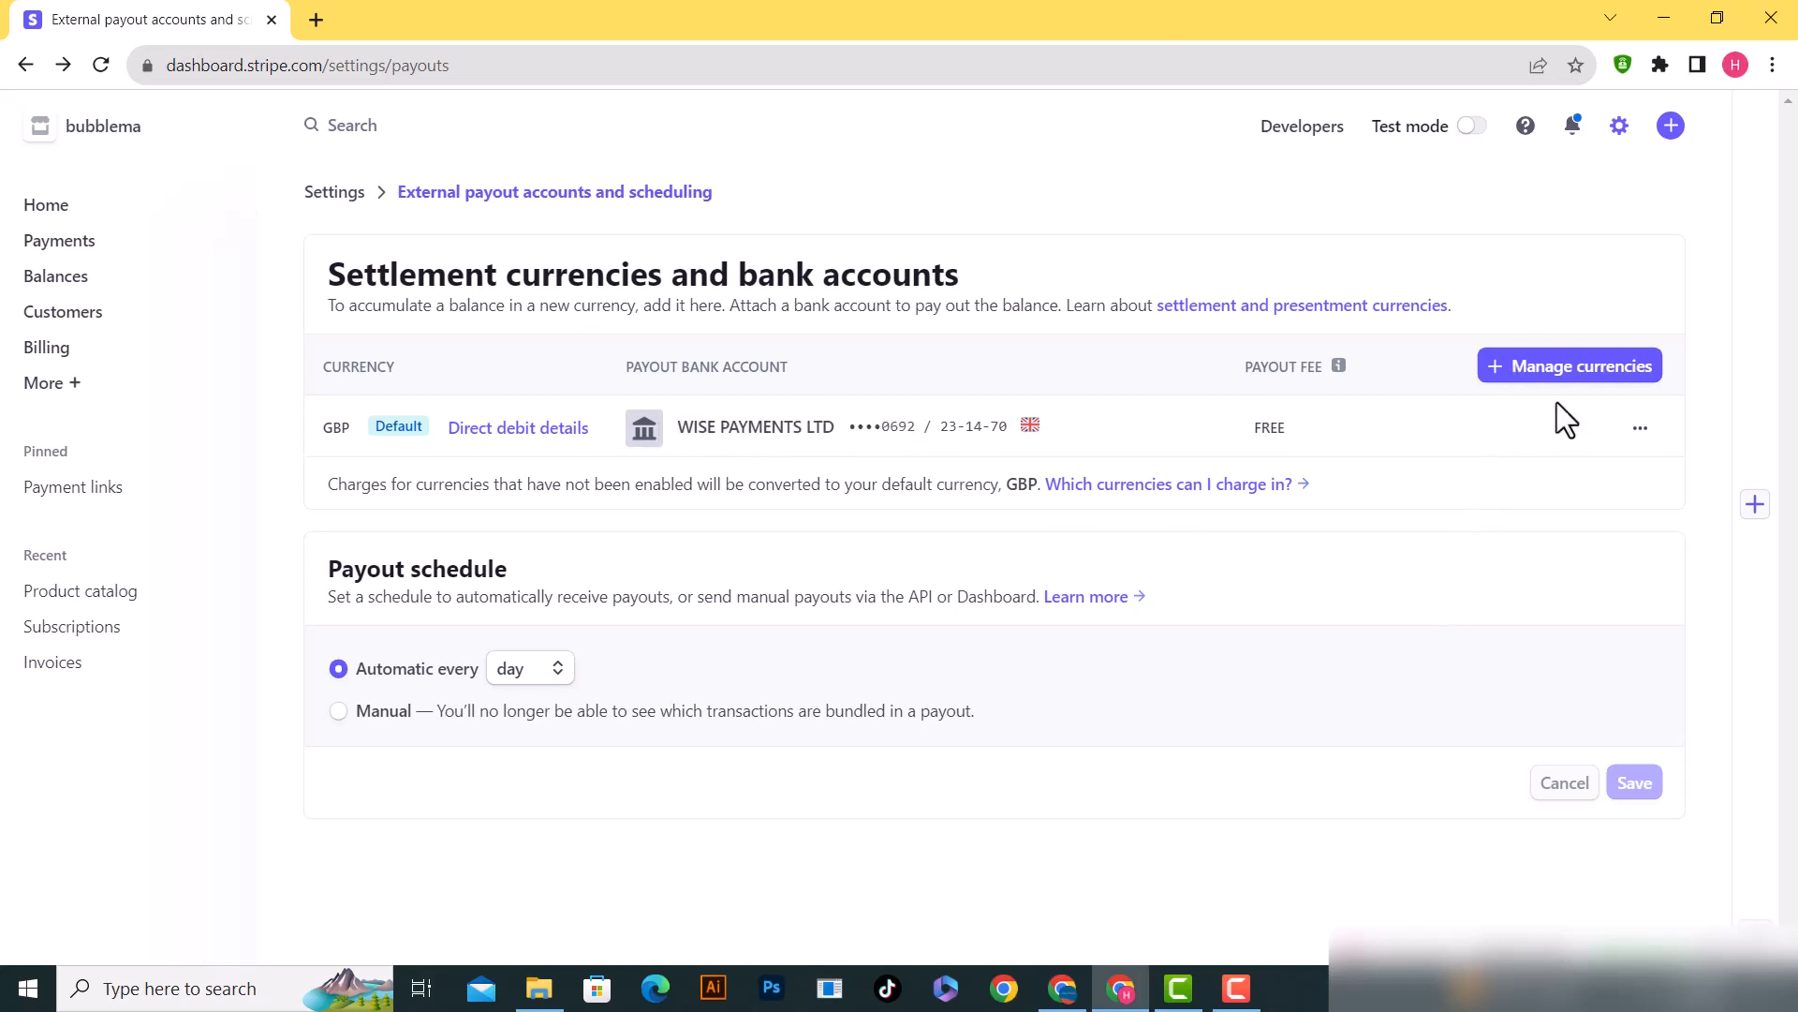
click(1569, 365)
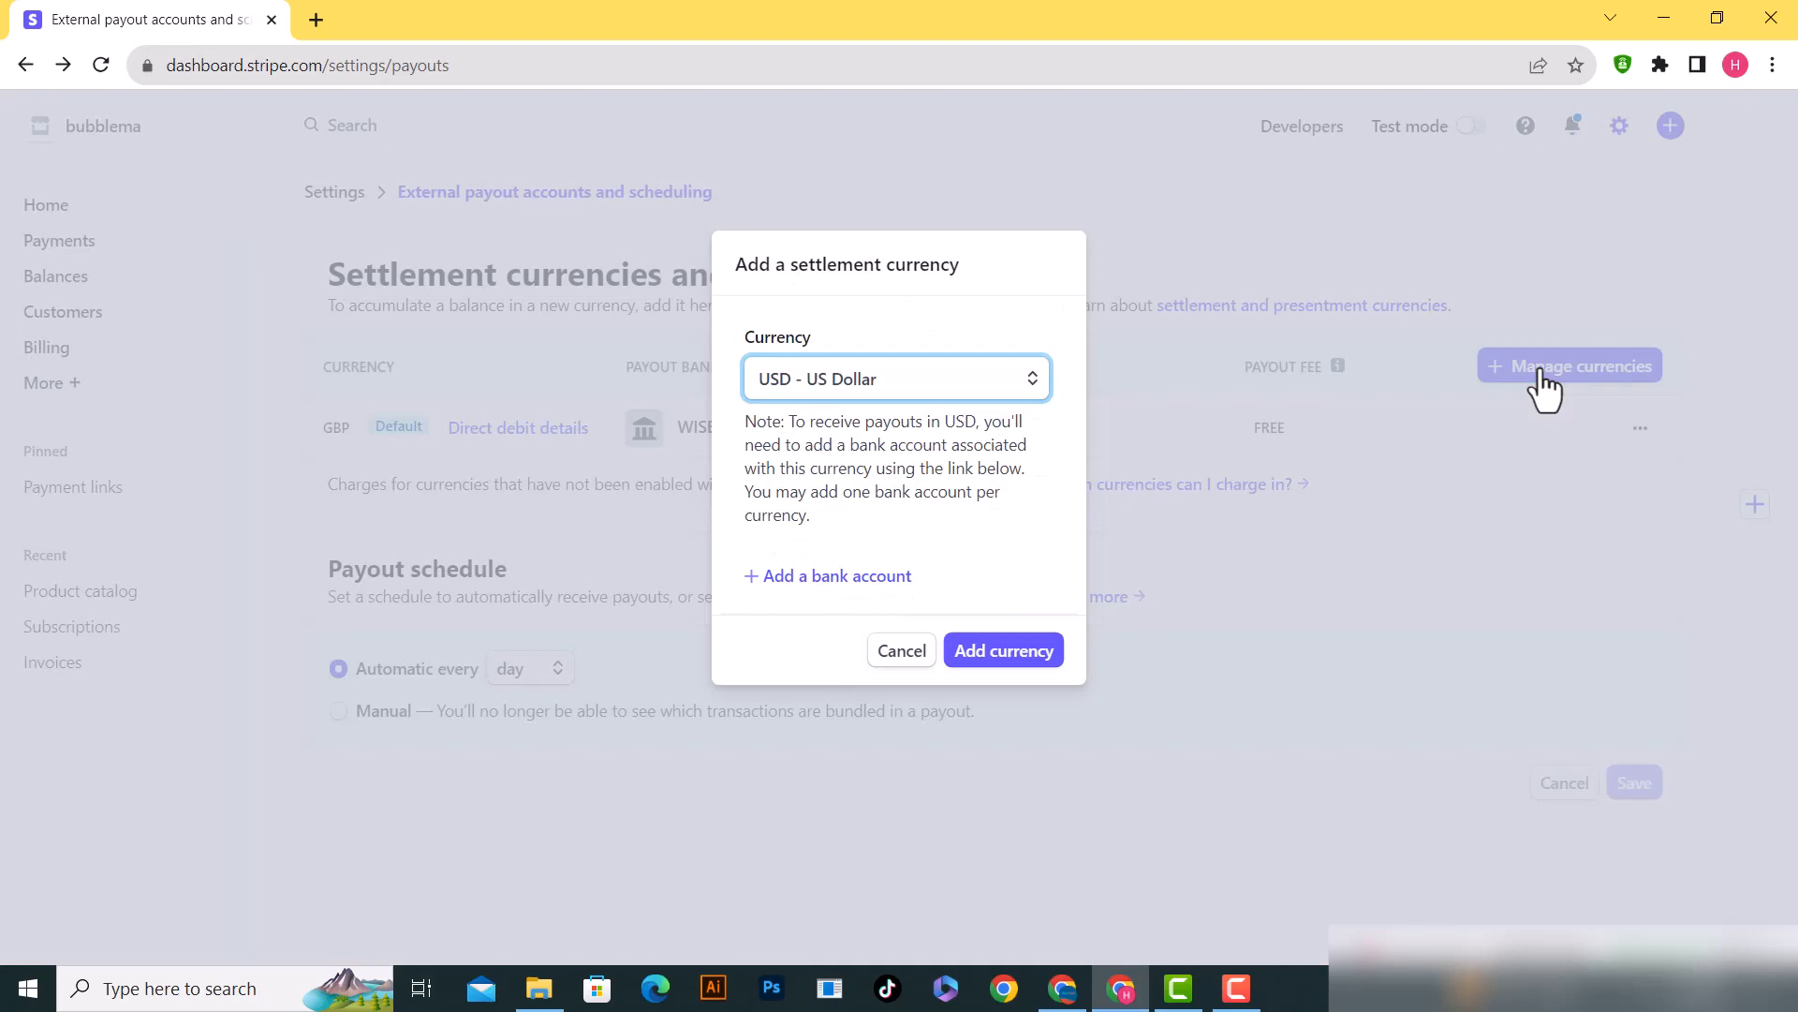
click(894, 379)
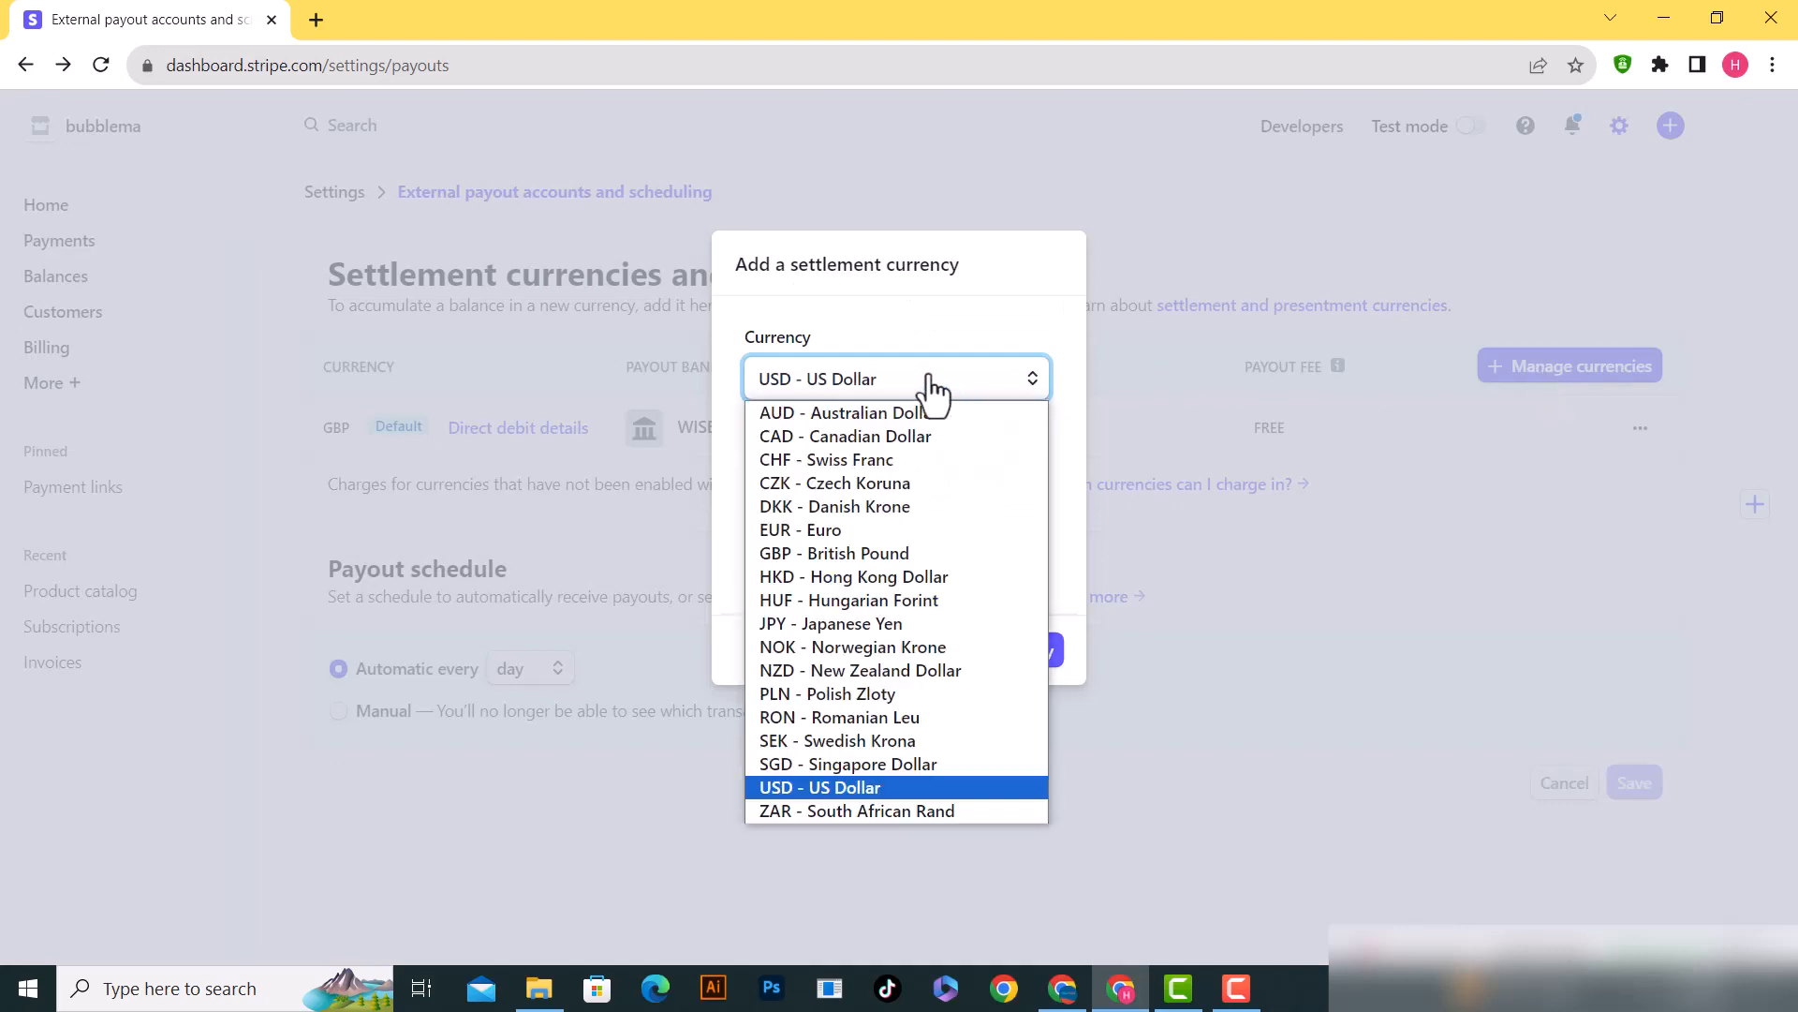
click(818, 787)
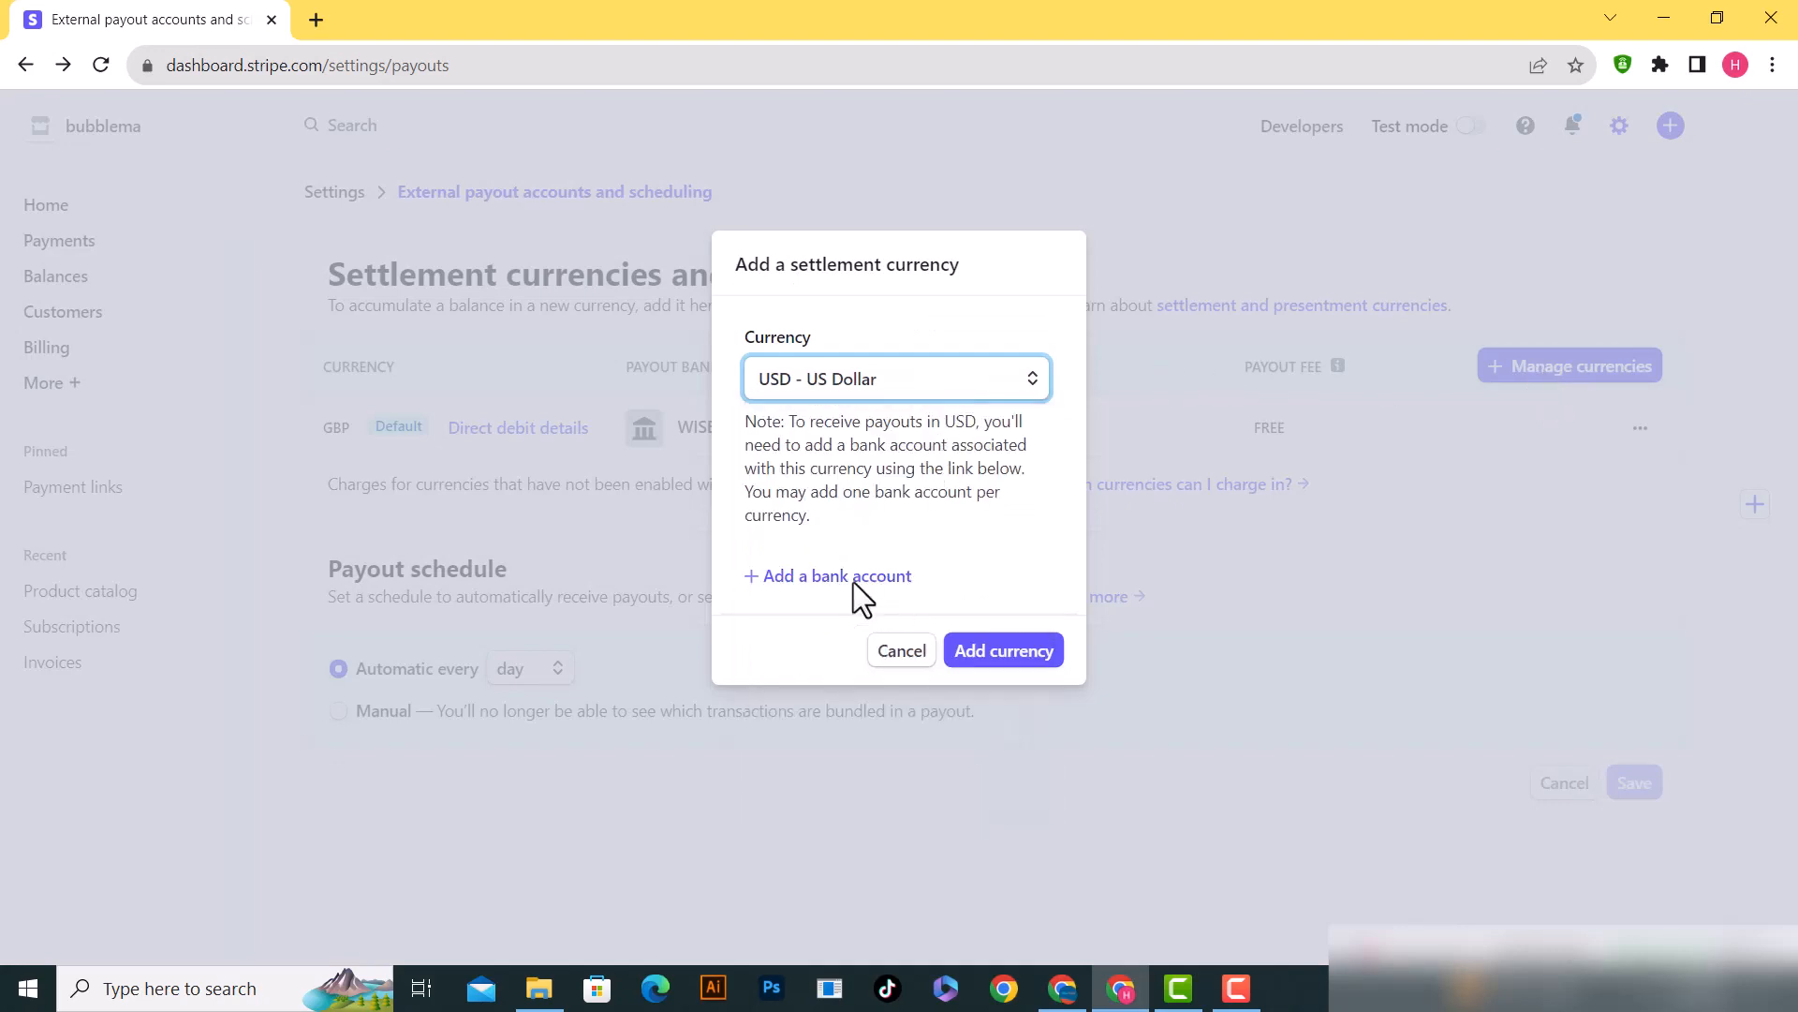
click(1001, 650)
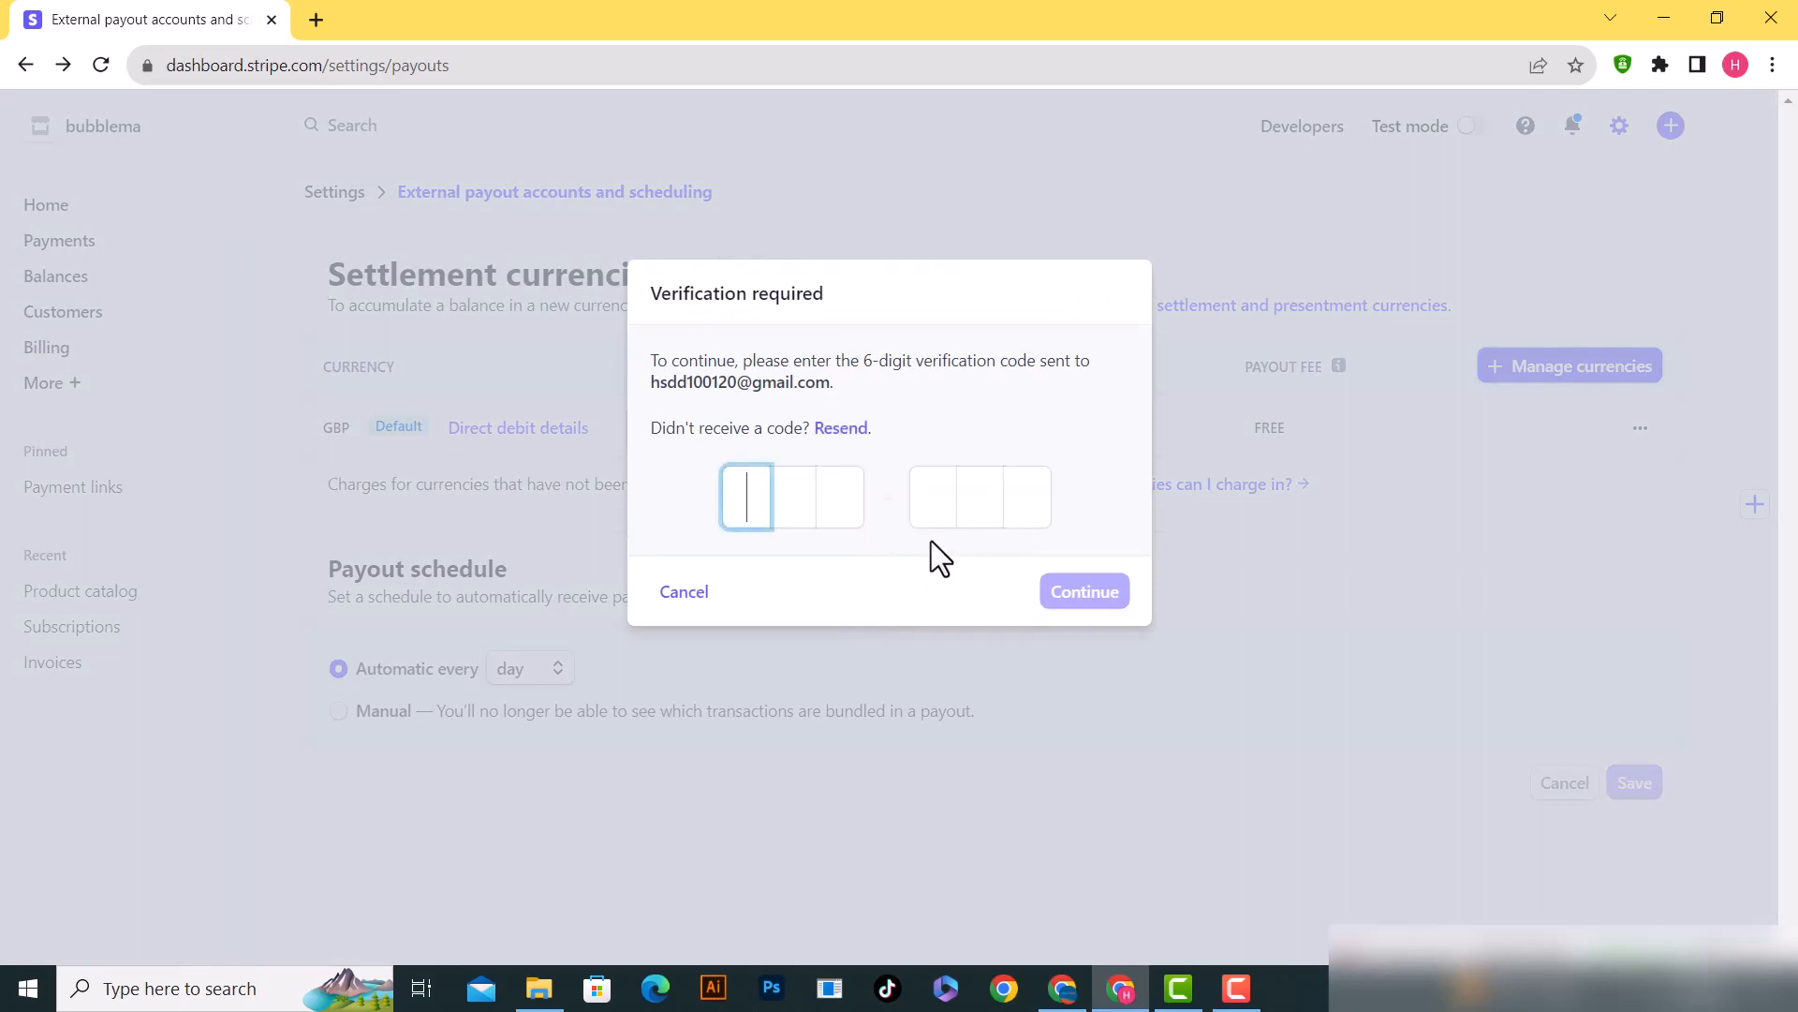
mouse_move(684, 592)
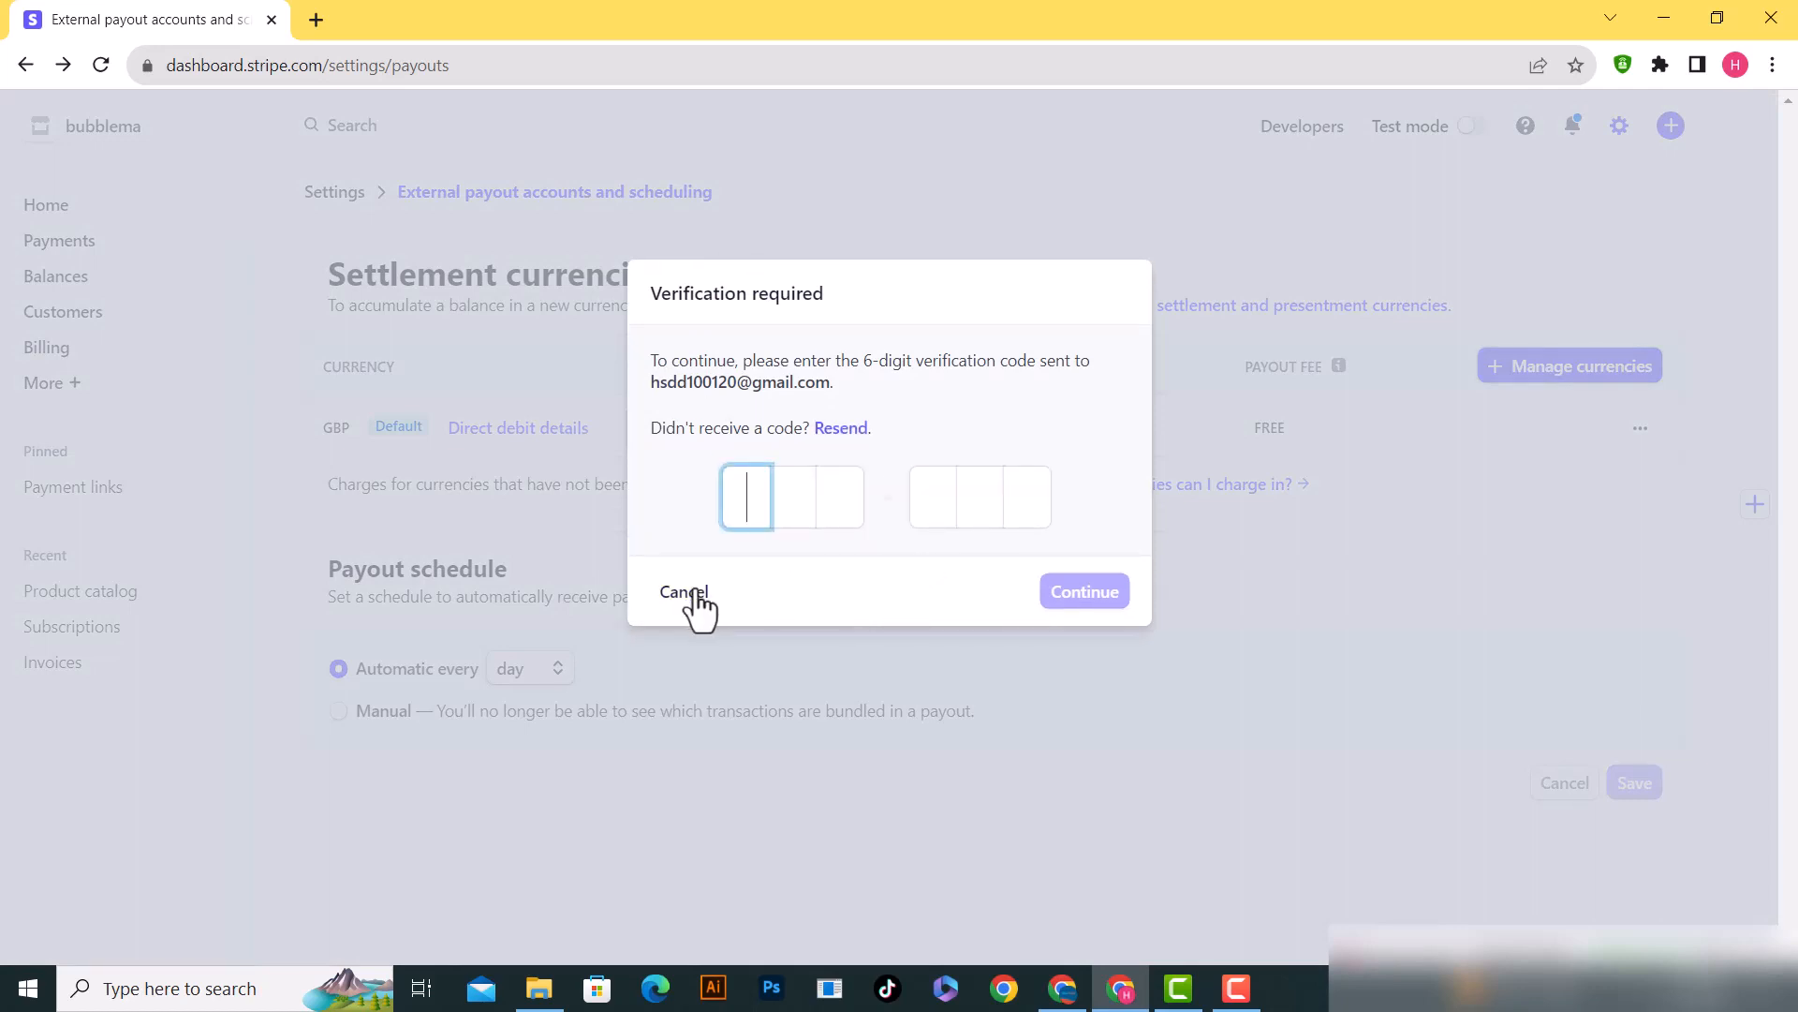
click(683, 591)
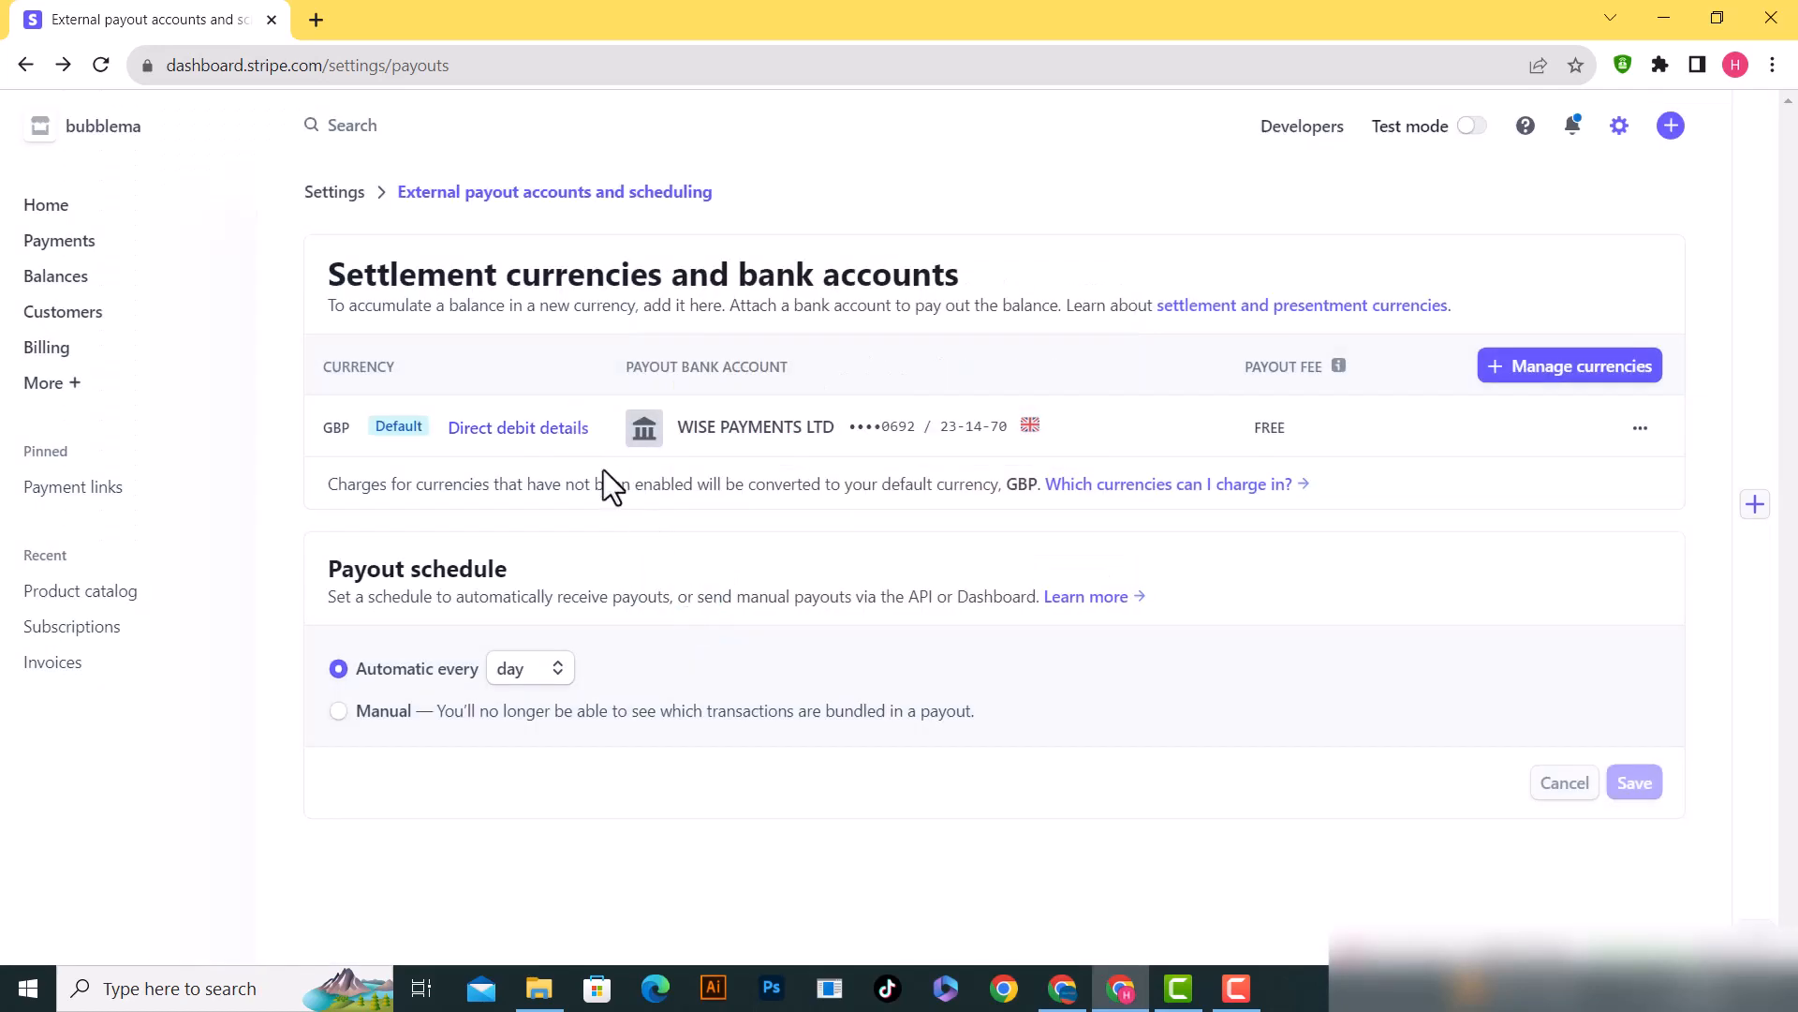
mouse_move(780, 545)
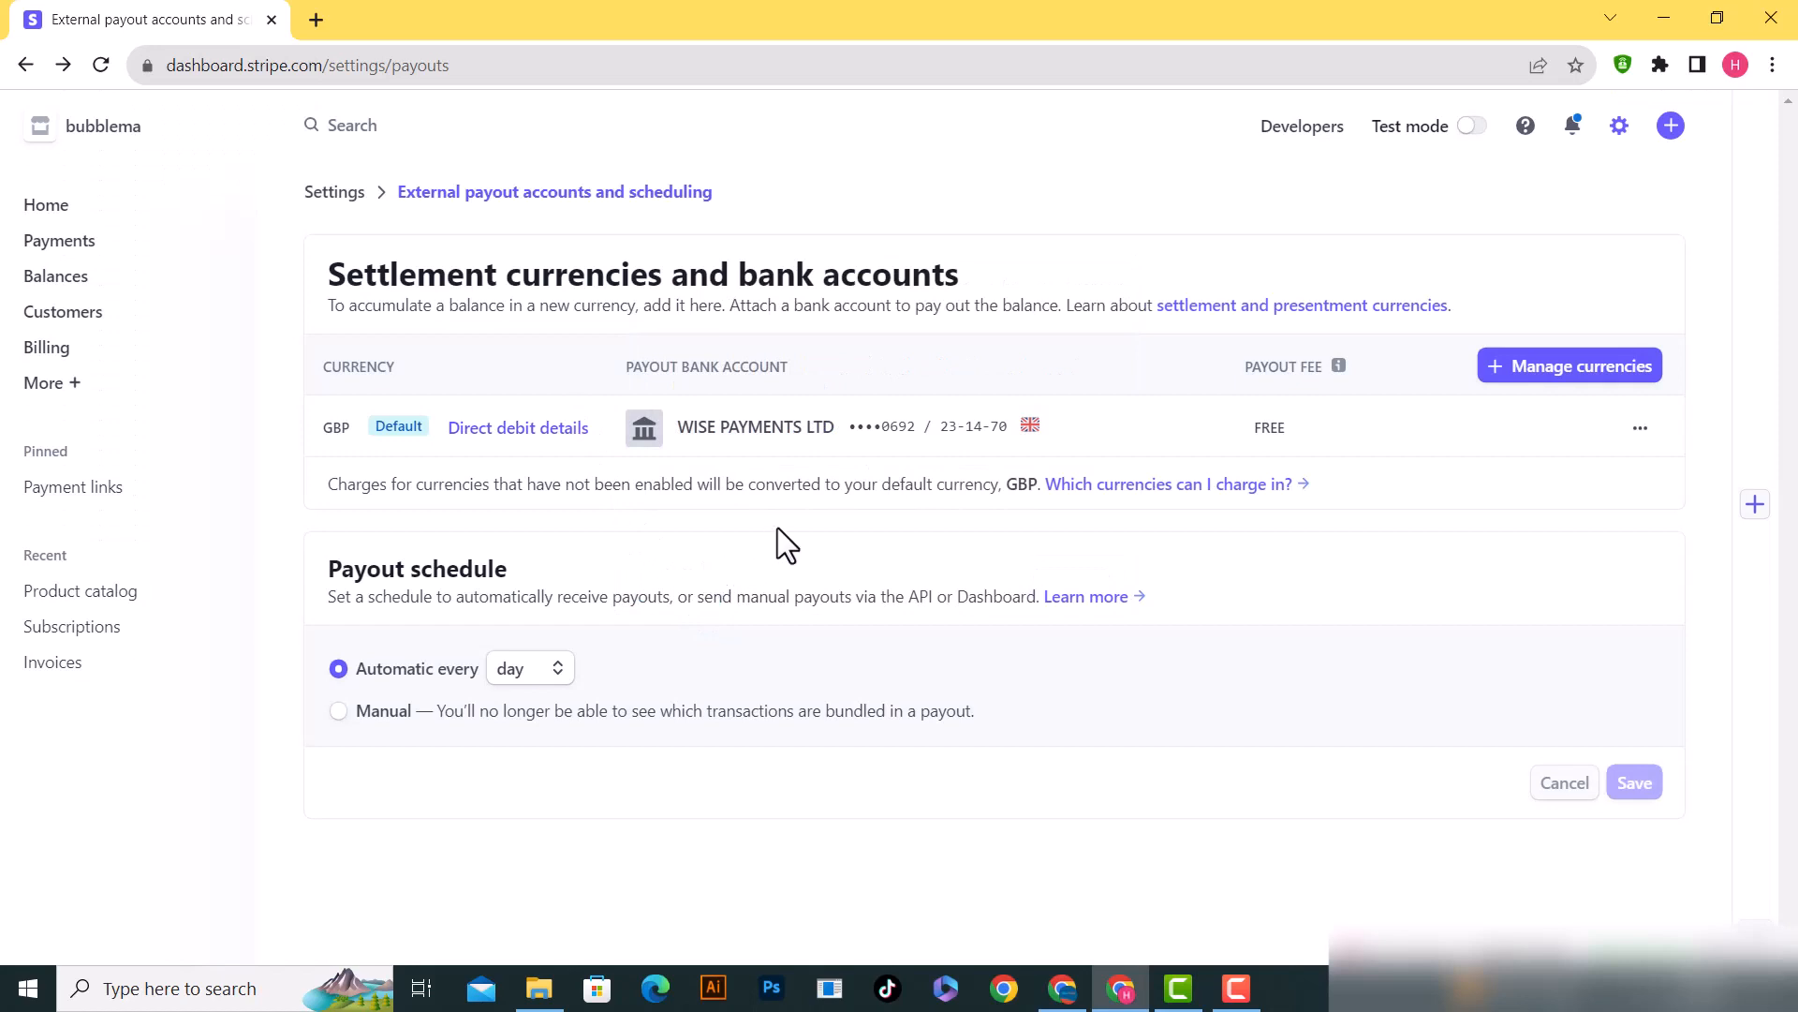
mouse_move(784, 483)
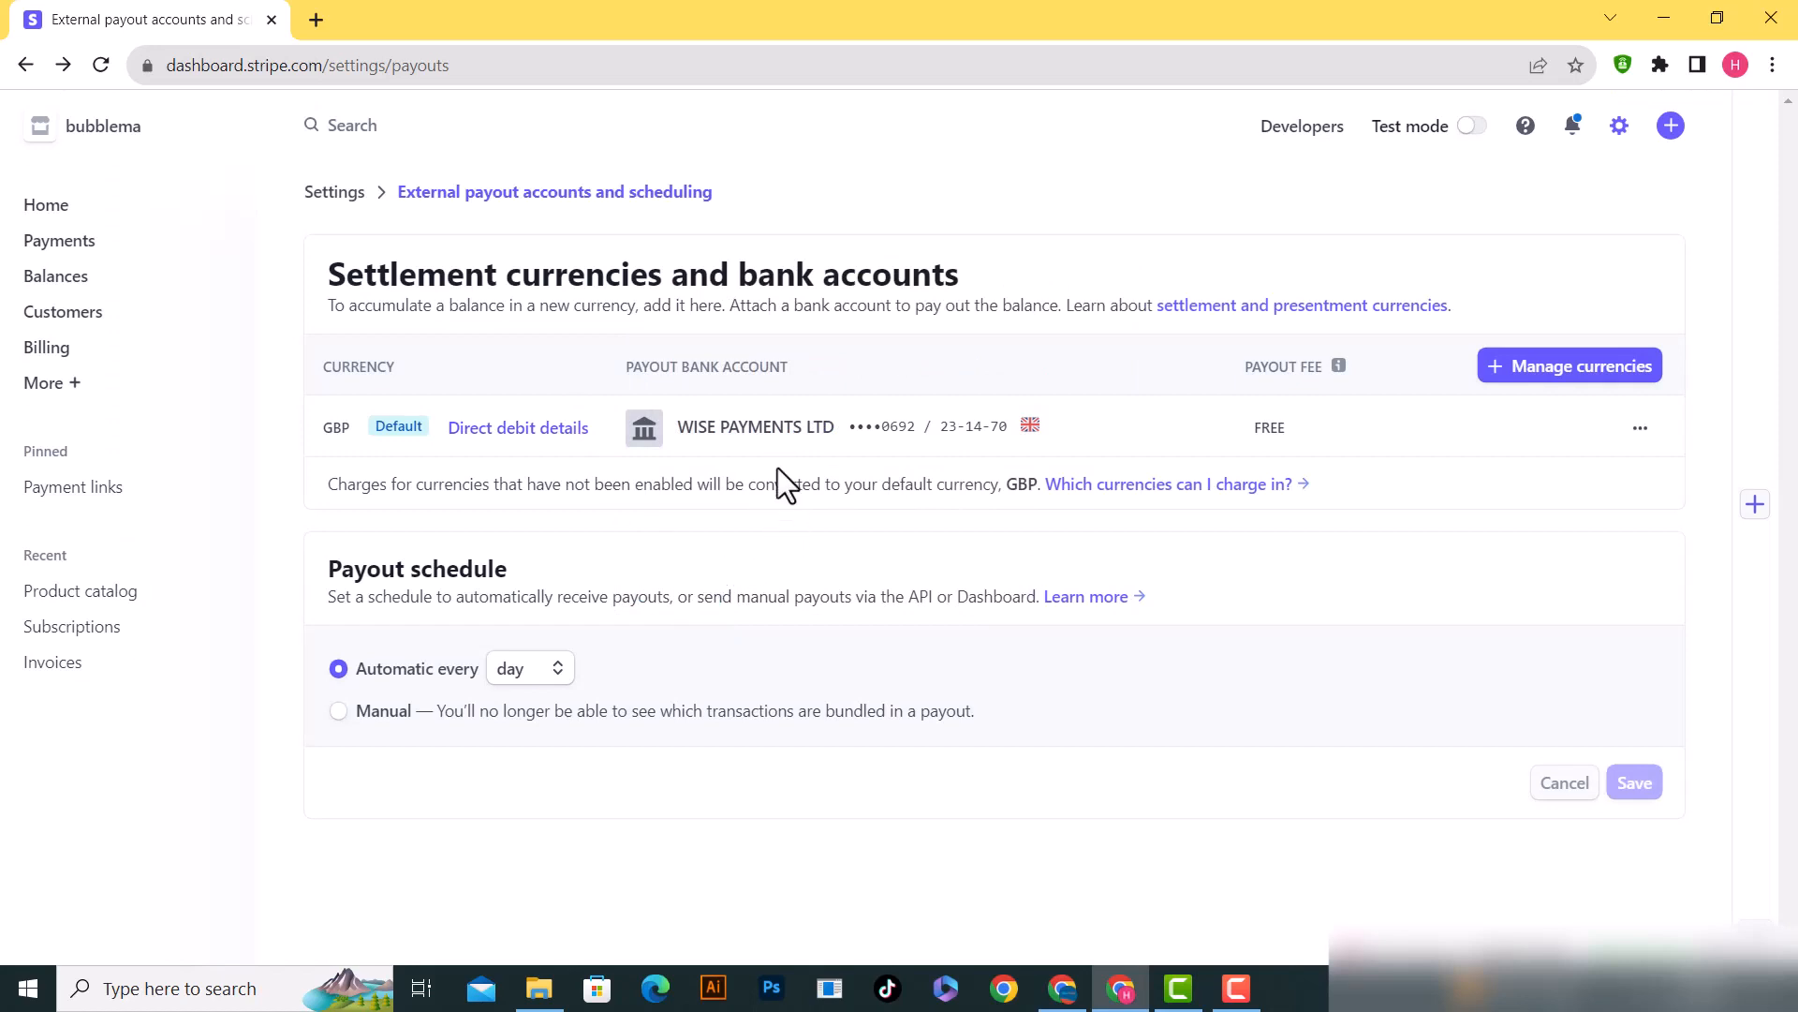
Reopen the GBP row's three-dot menu showing View currency balance and Edit bank account
double_click(754, 427)
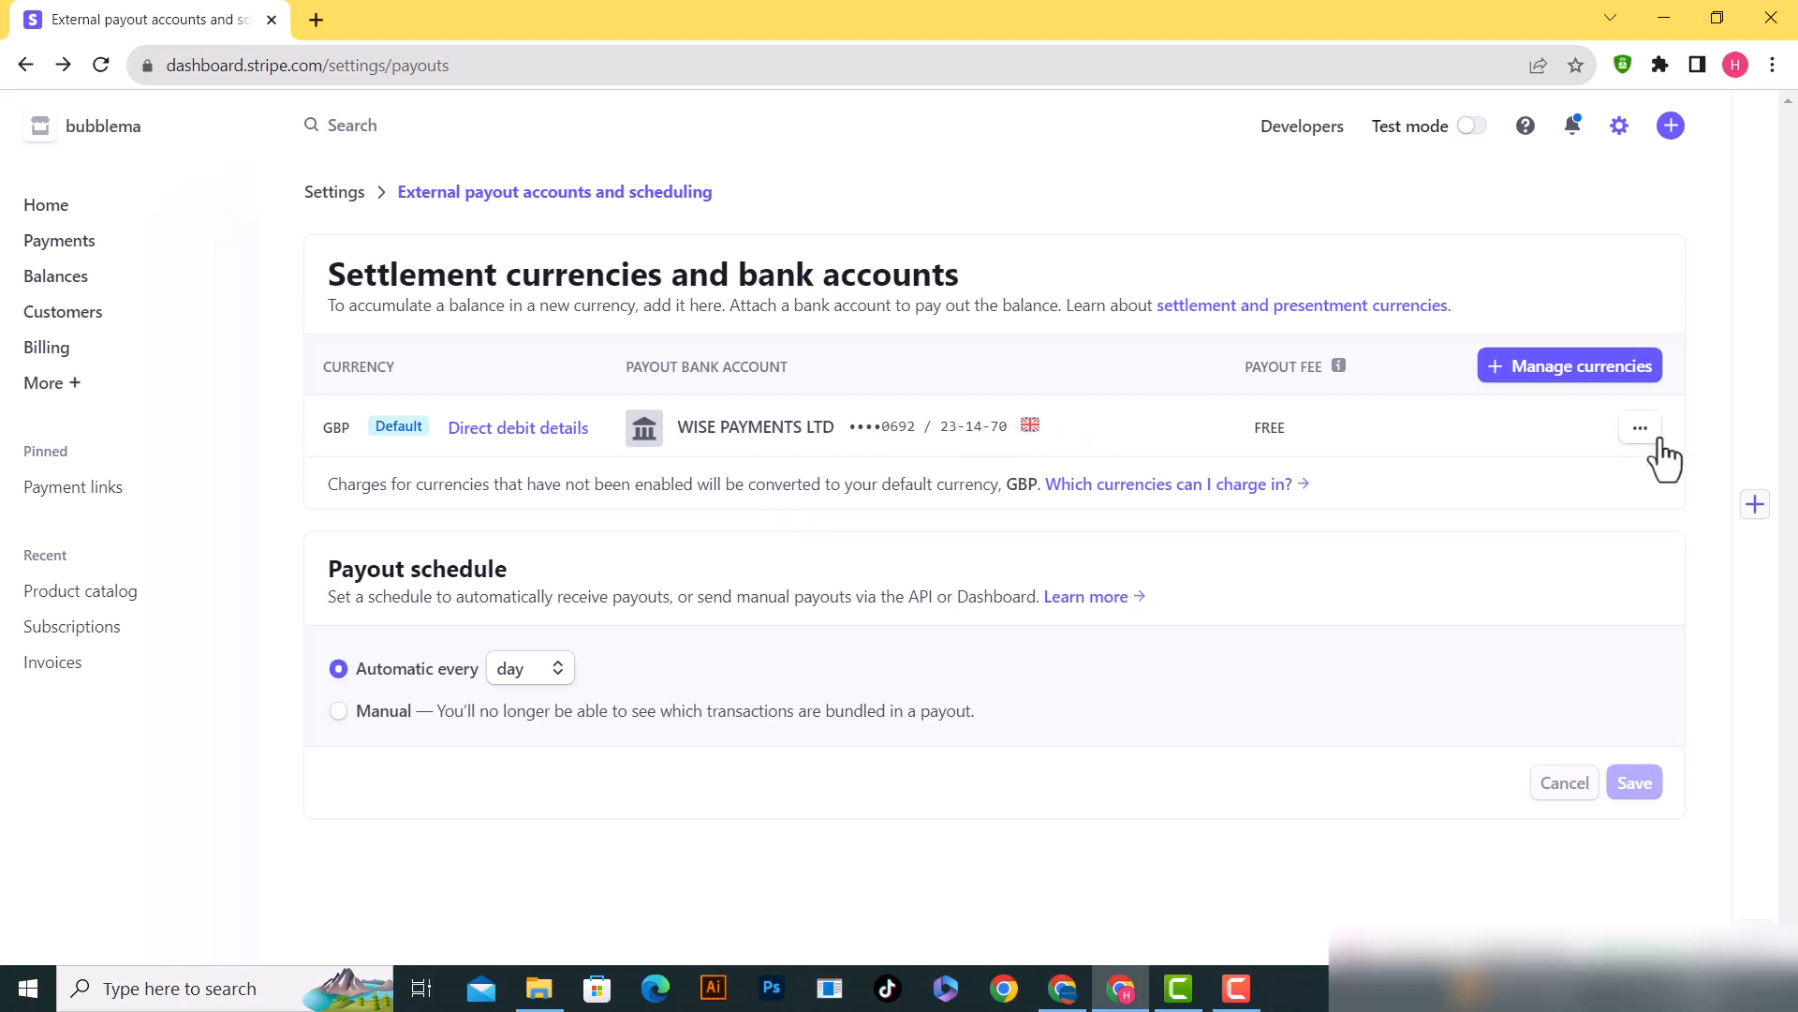
click(1639, 427)
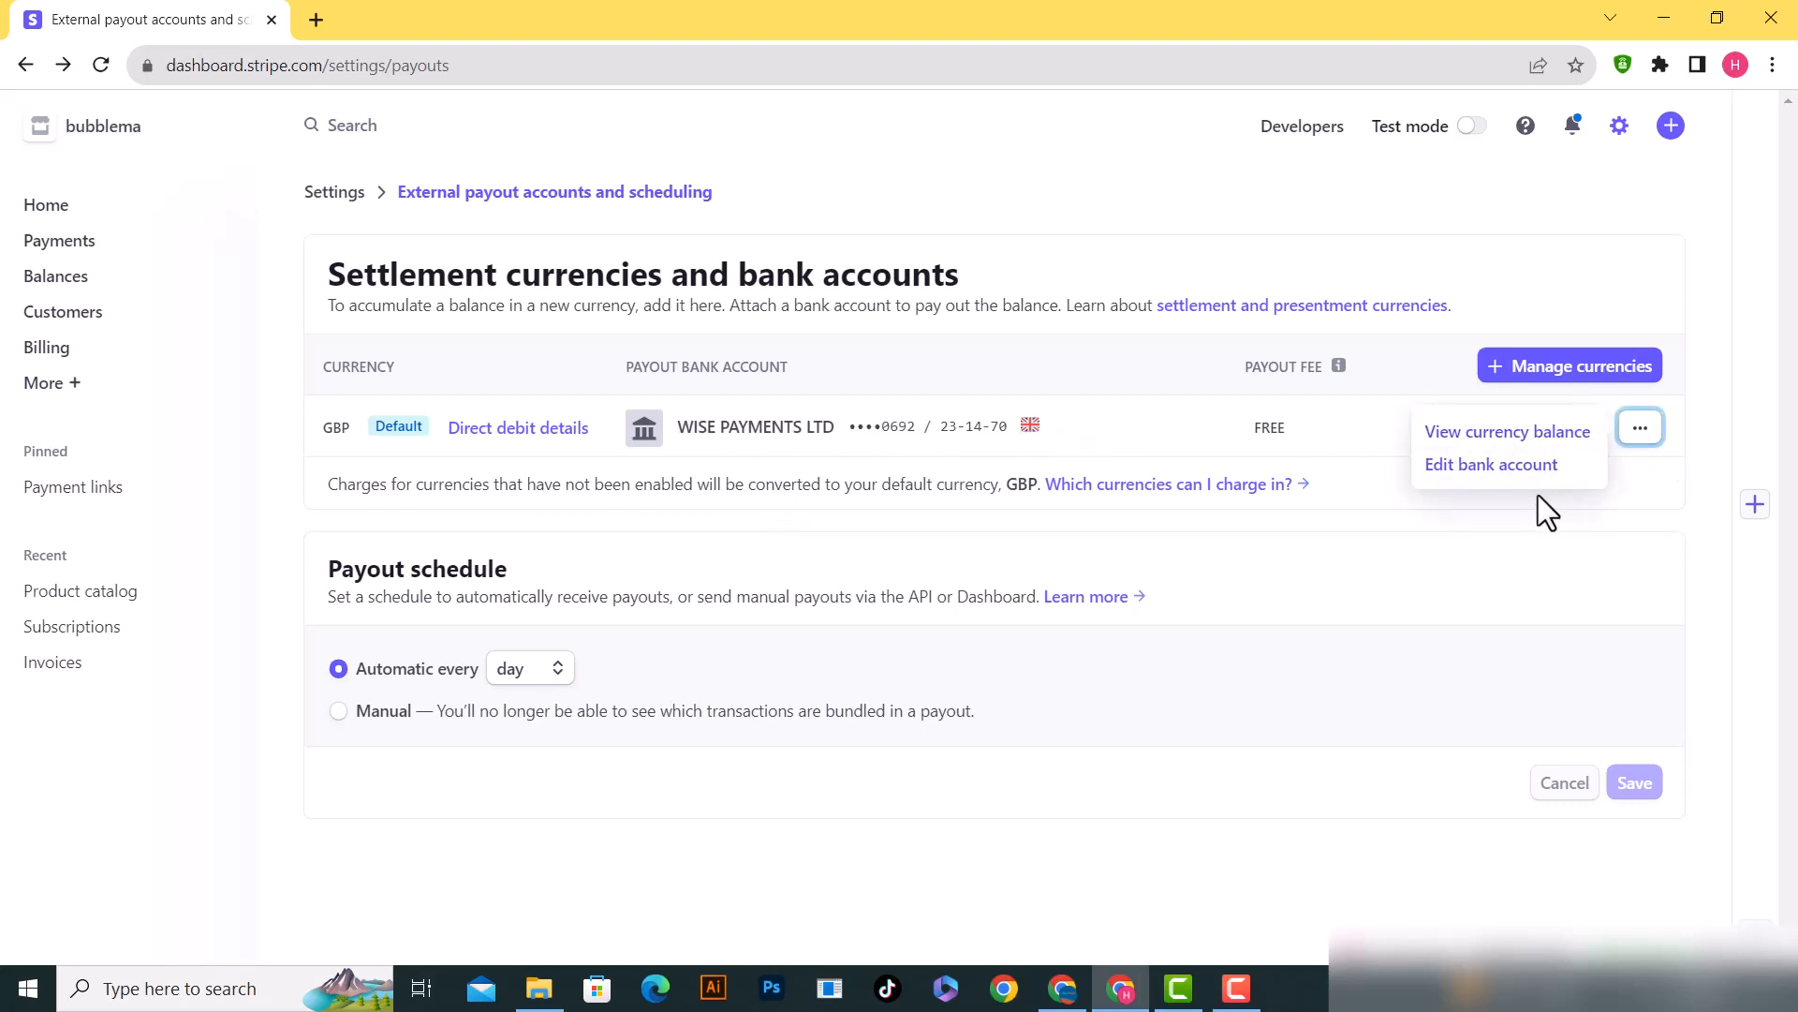
mouse_move(1504, 506)
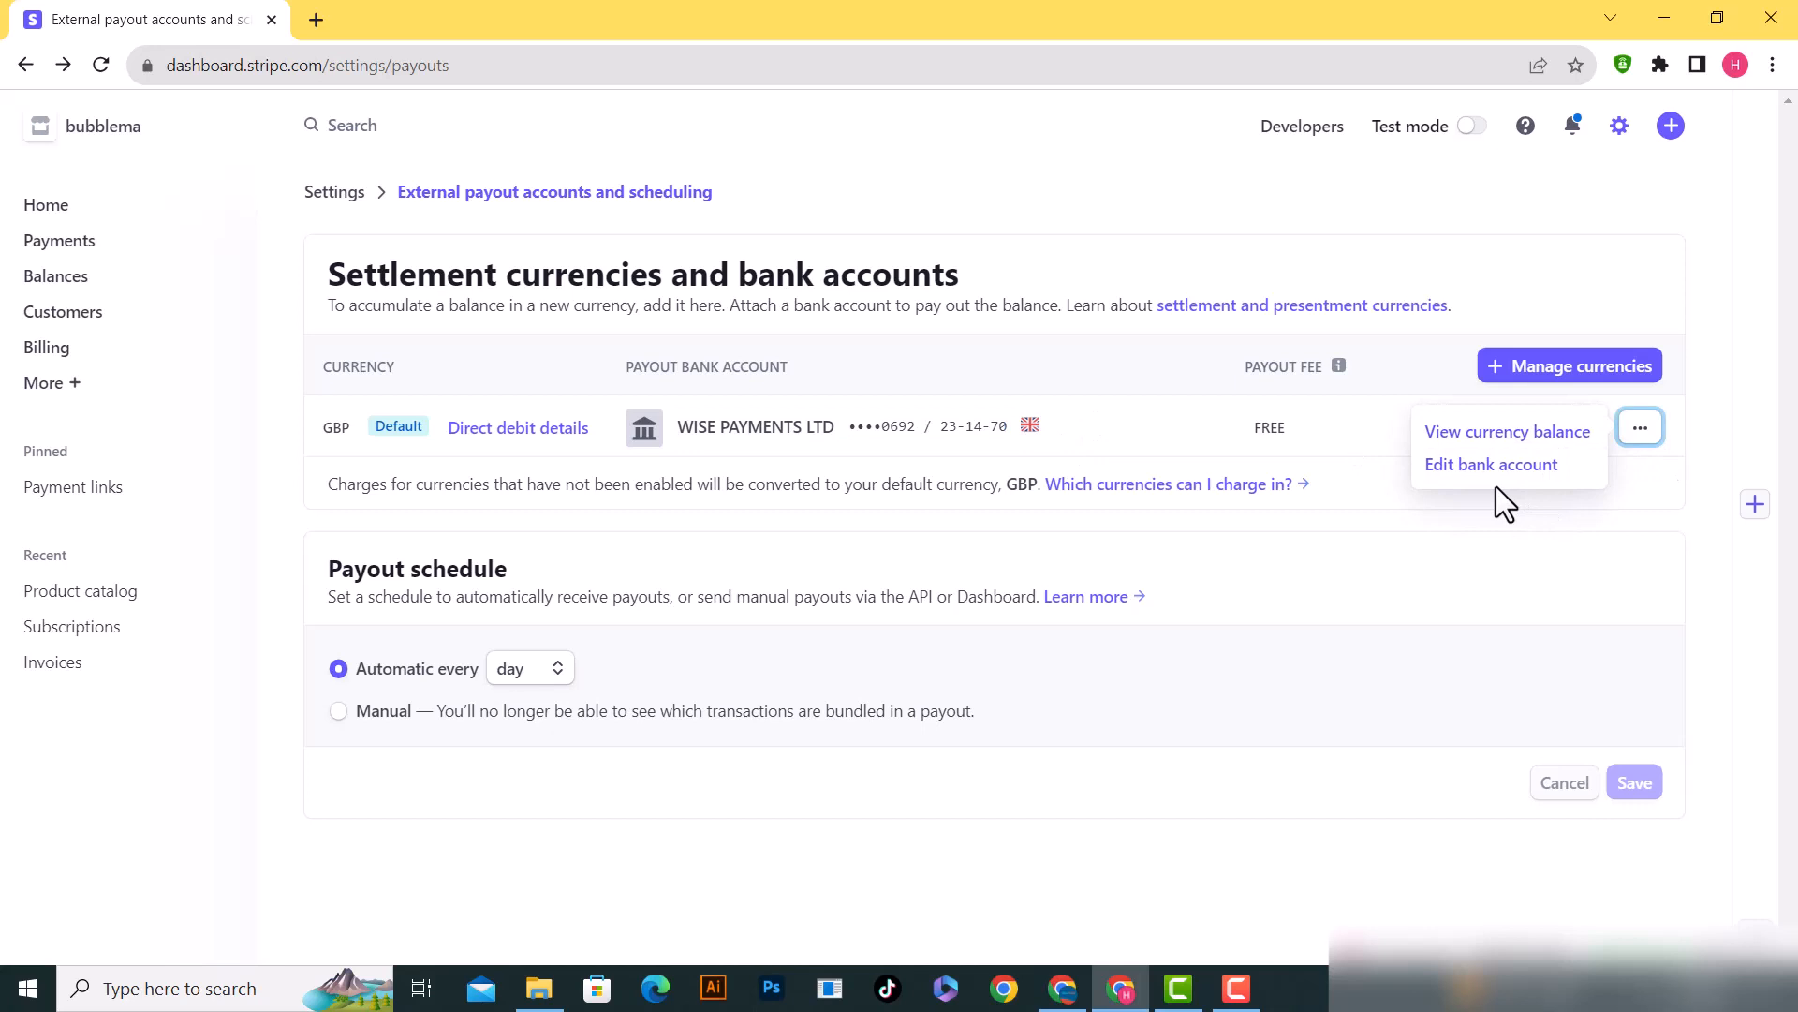
mouse_move(1399, 570)
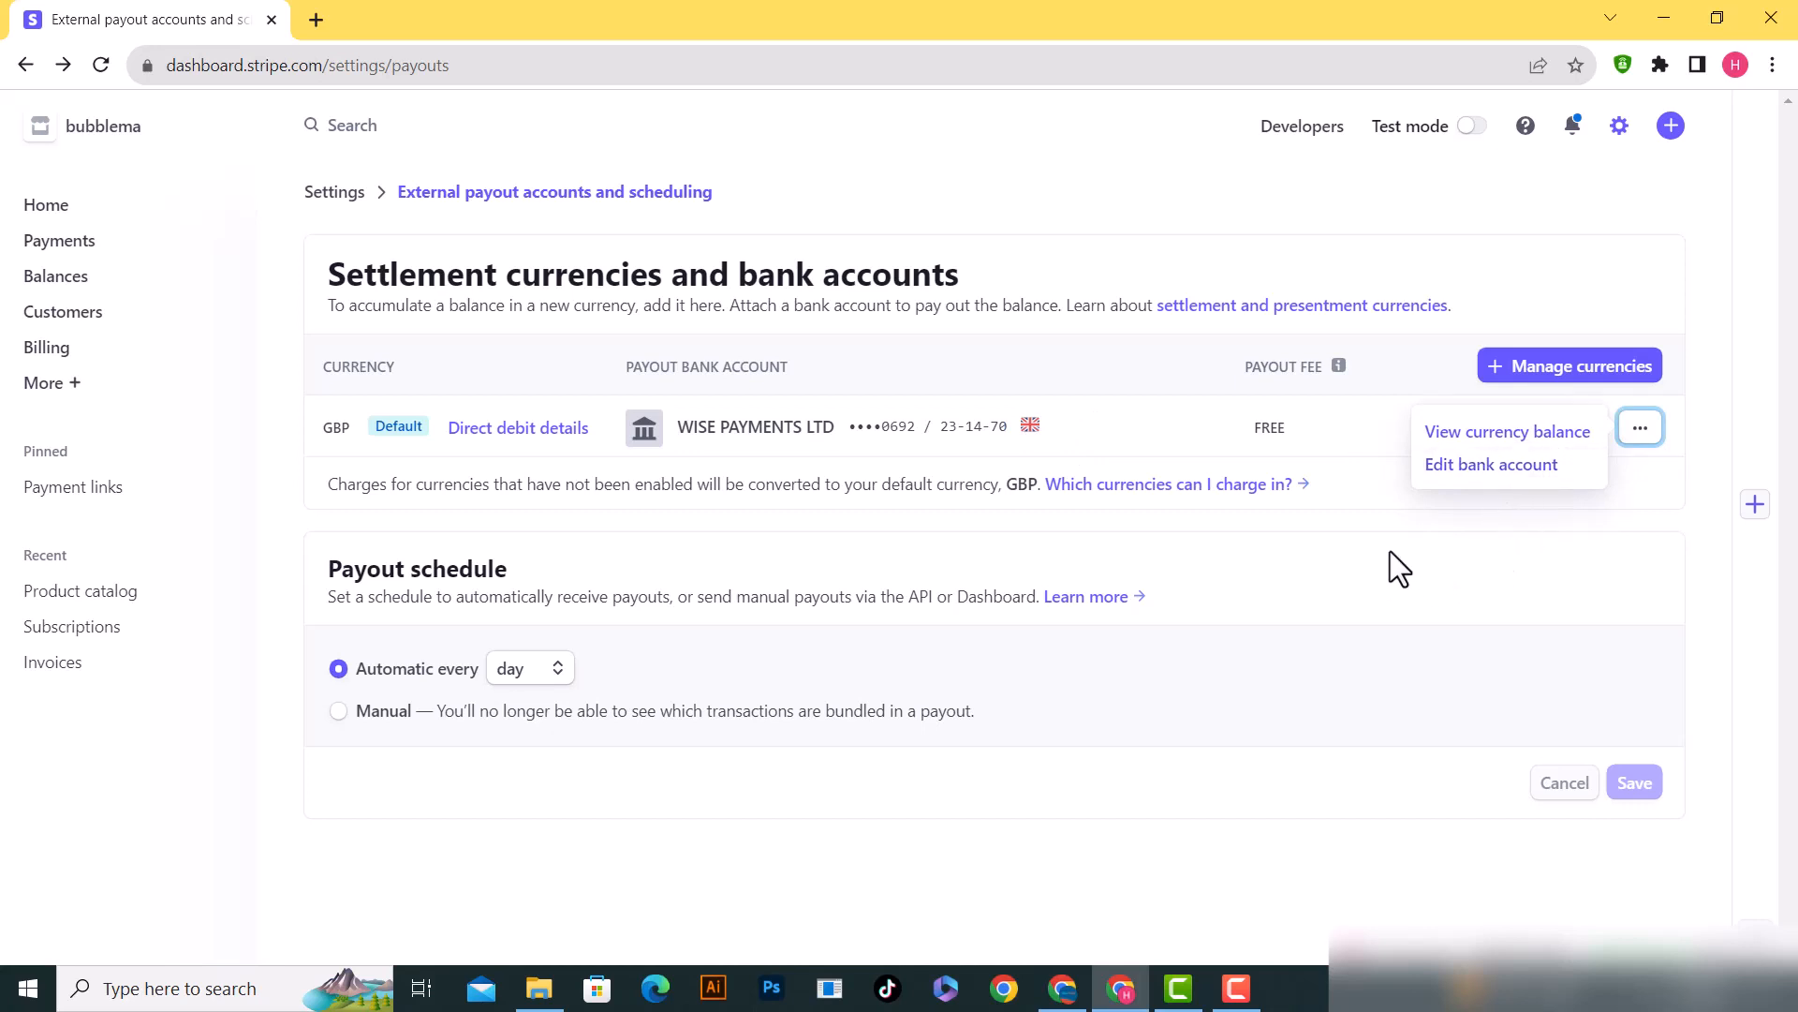